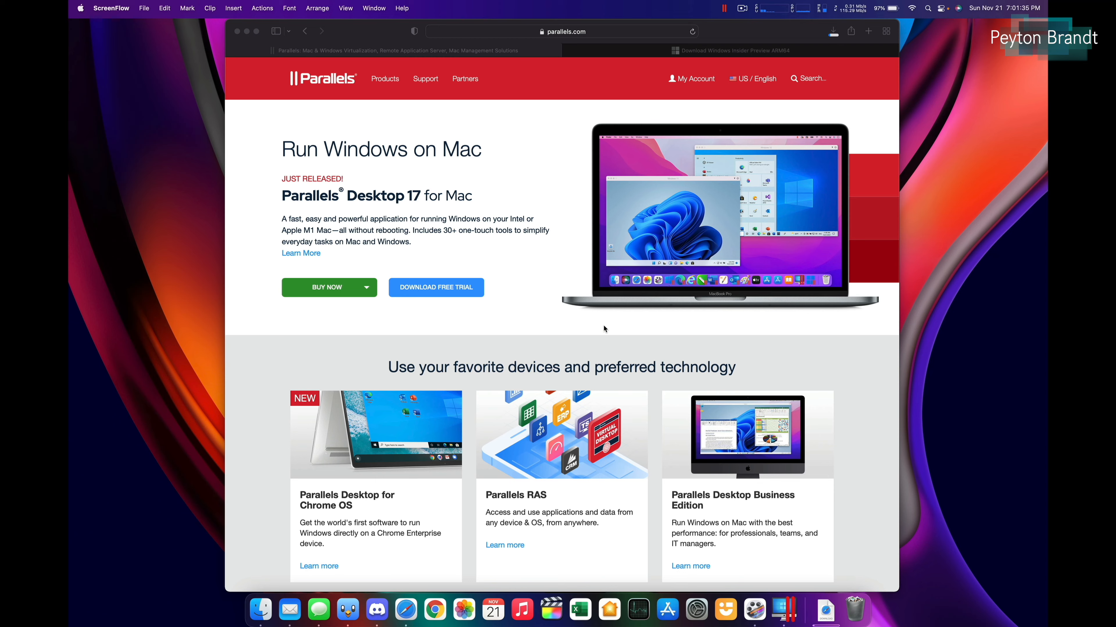
mouse_move(351, 330)
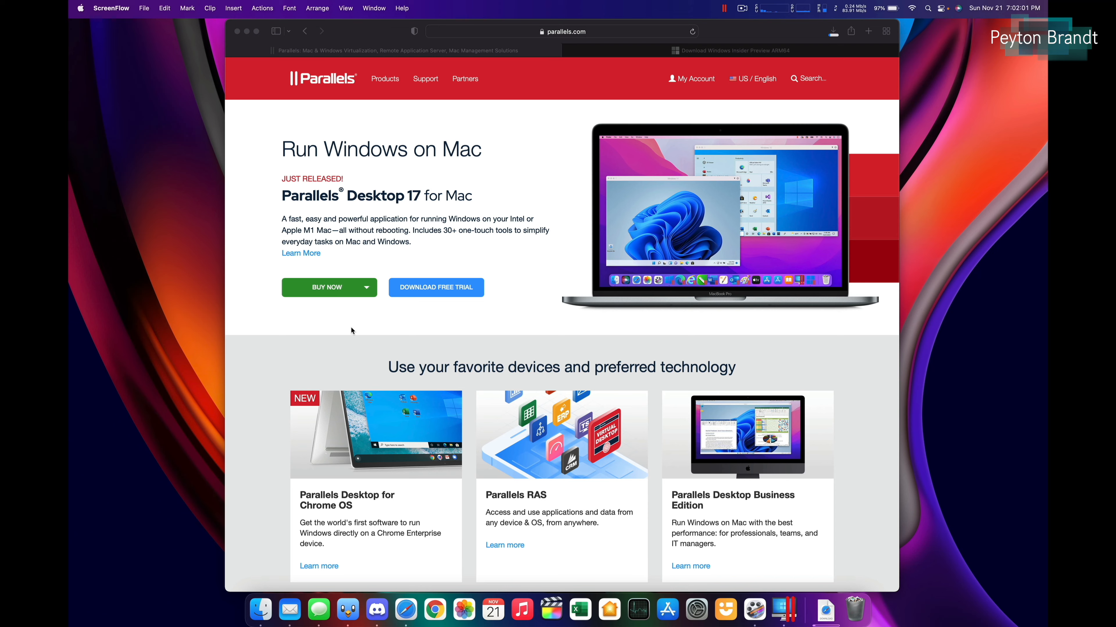
mouse_move(263, 348)
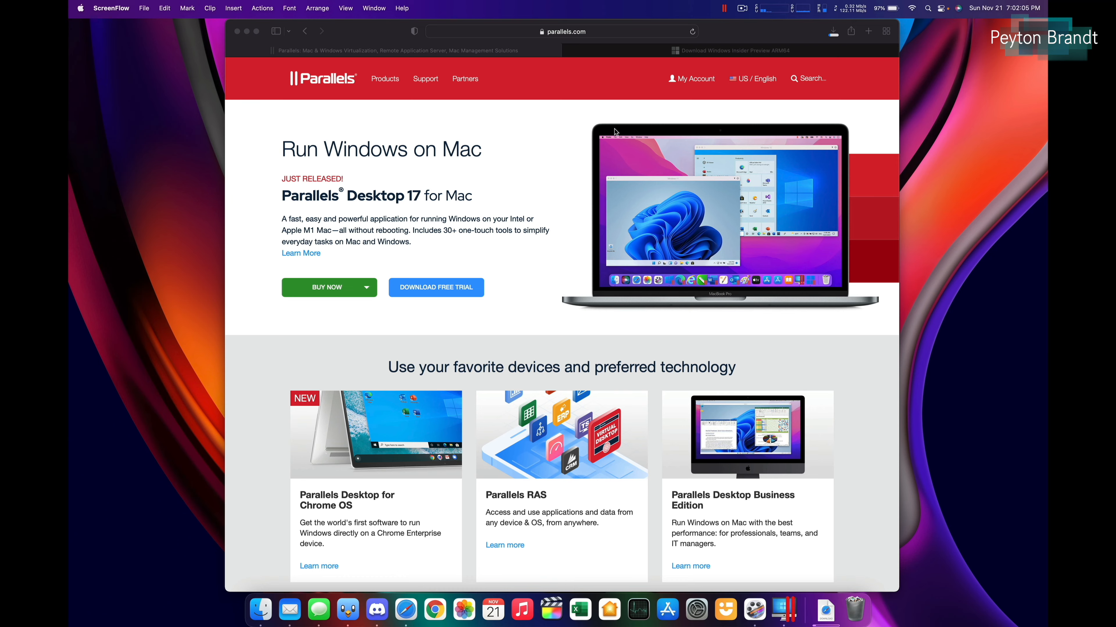
Show the Windows Insider Preview ARM64 download page in Safari, then launch Parallels Desktop's Installation Assistant.
left_click(733, 51)
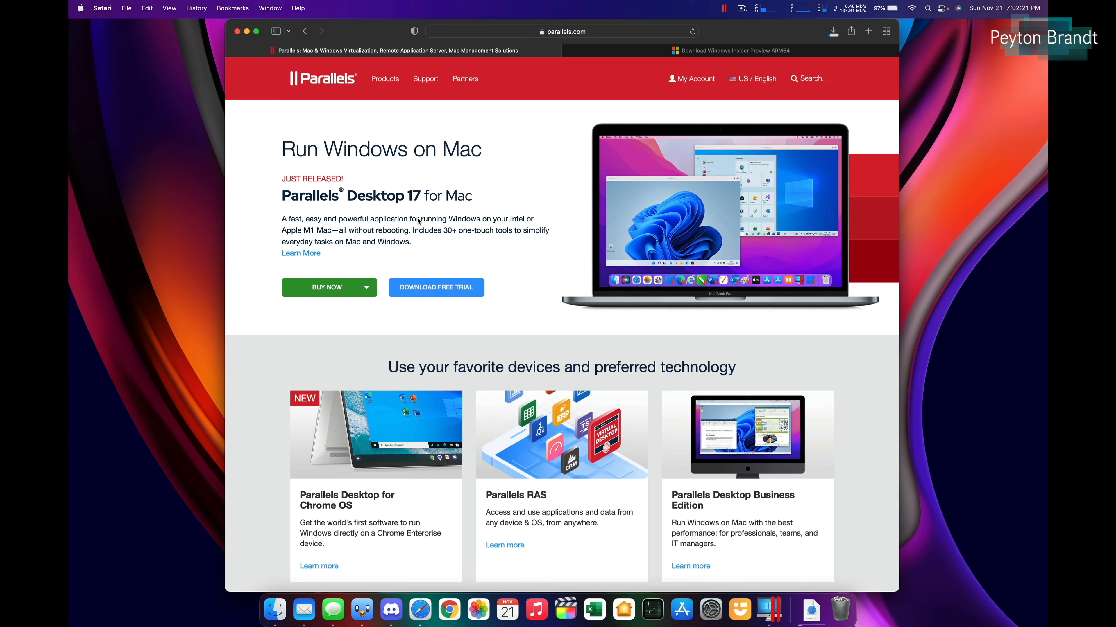
mouse_move(248, 301)
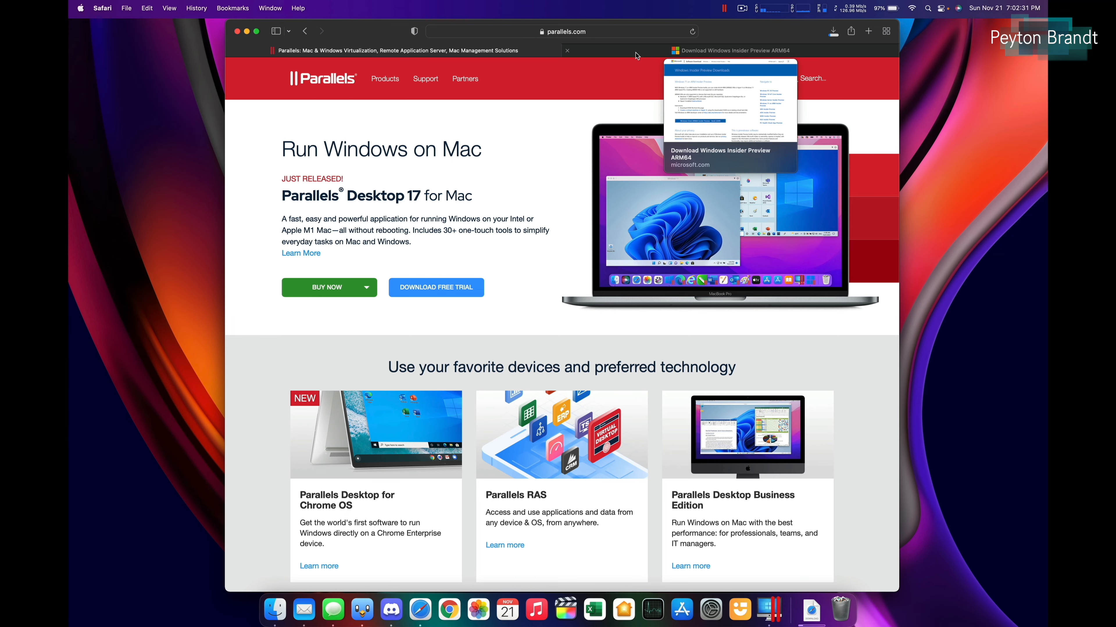
left_click(732, 51)
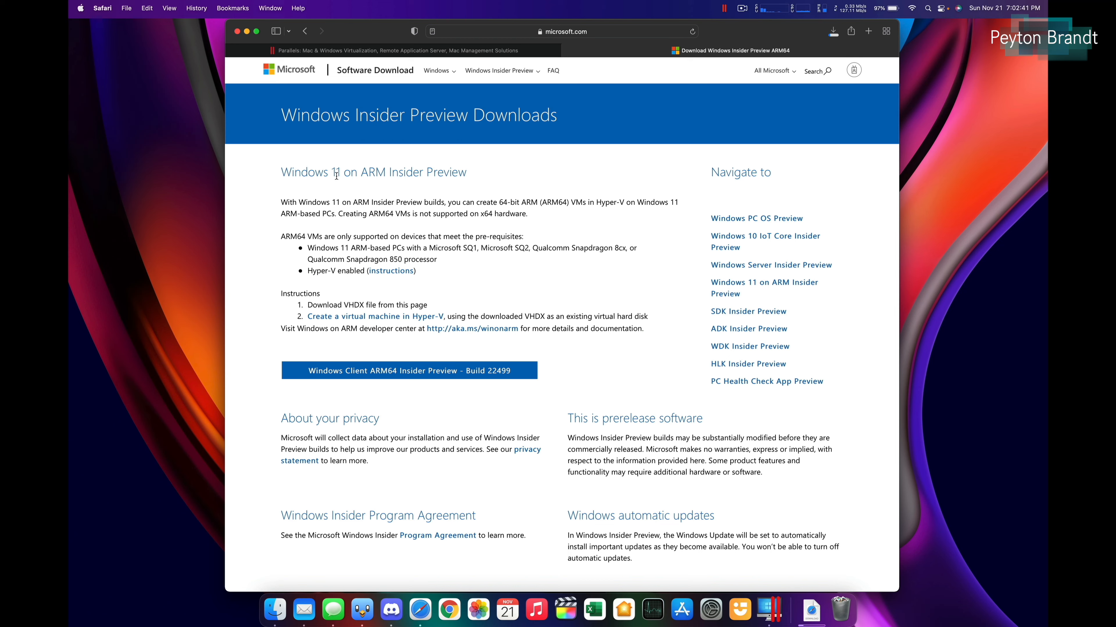
double_click(372, 172)
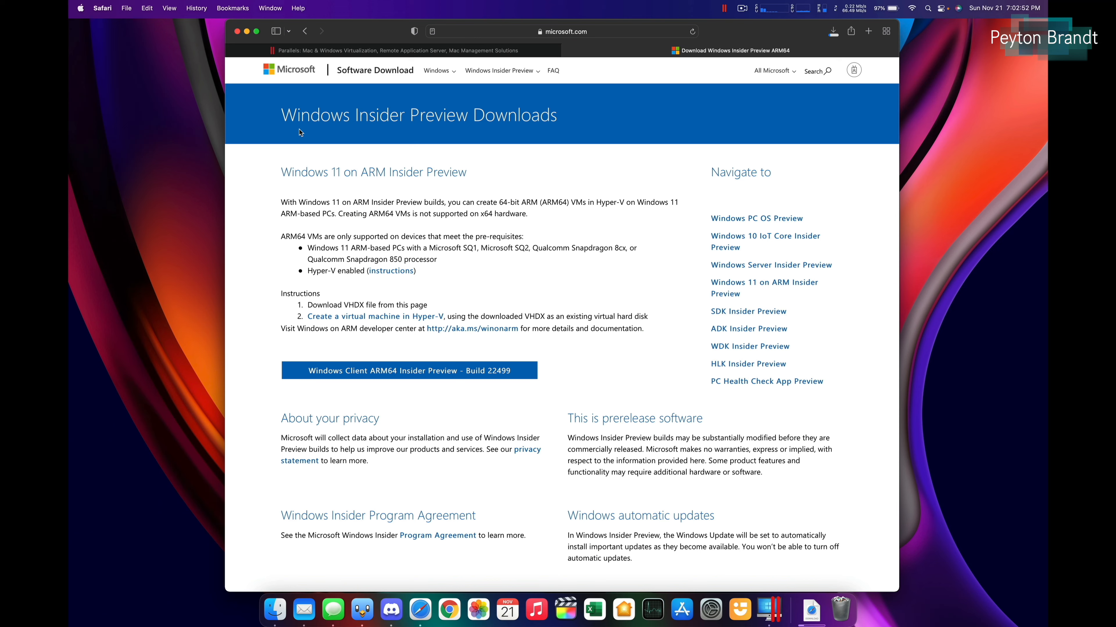
mouse_move(362, 118)
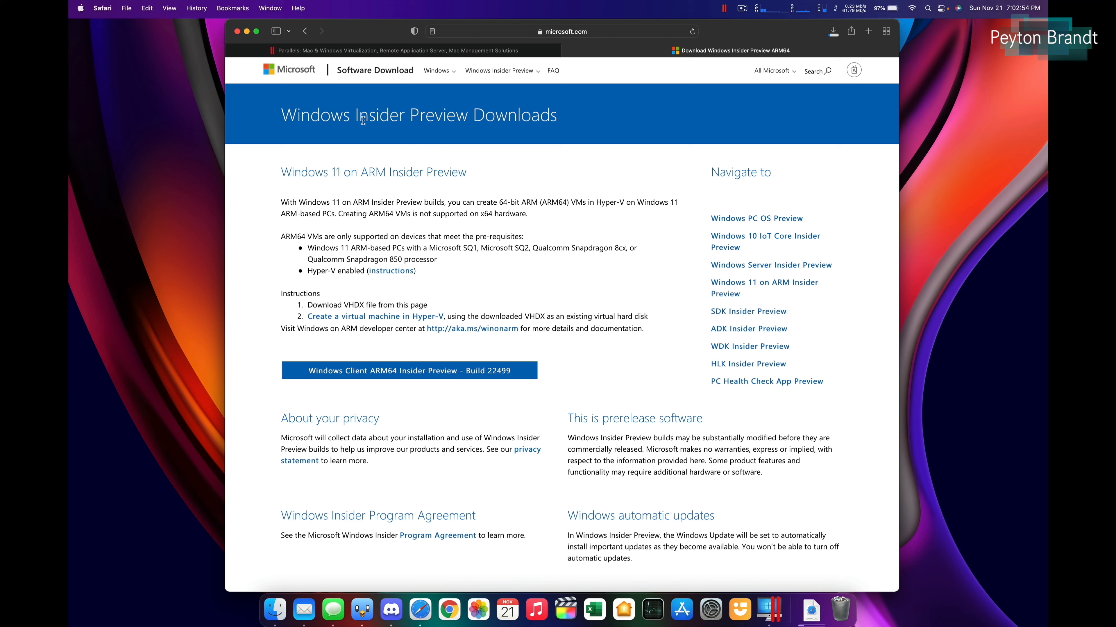
mouse_move(253, 289)
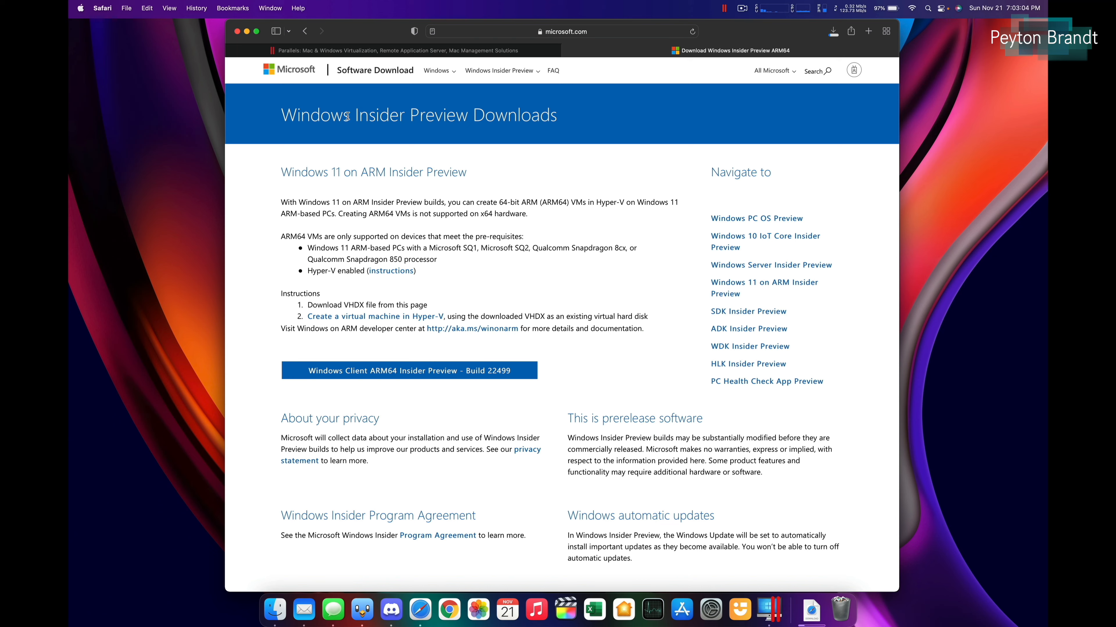
mouse_move(247, 369)
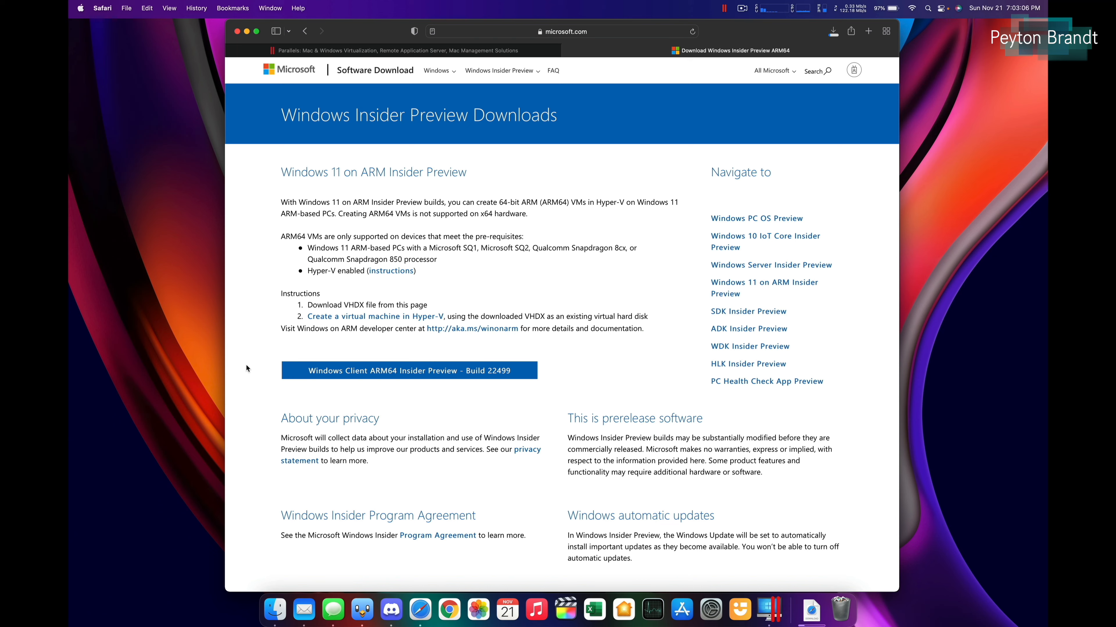
mouse_move(773, 121)
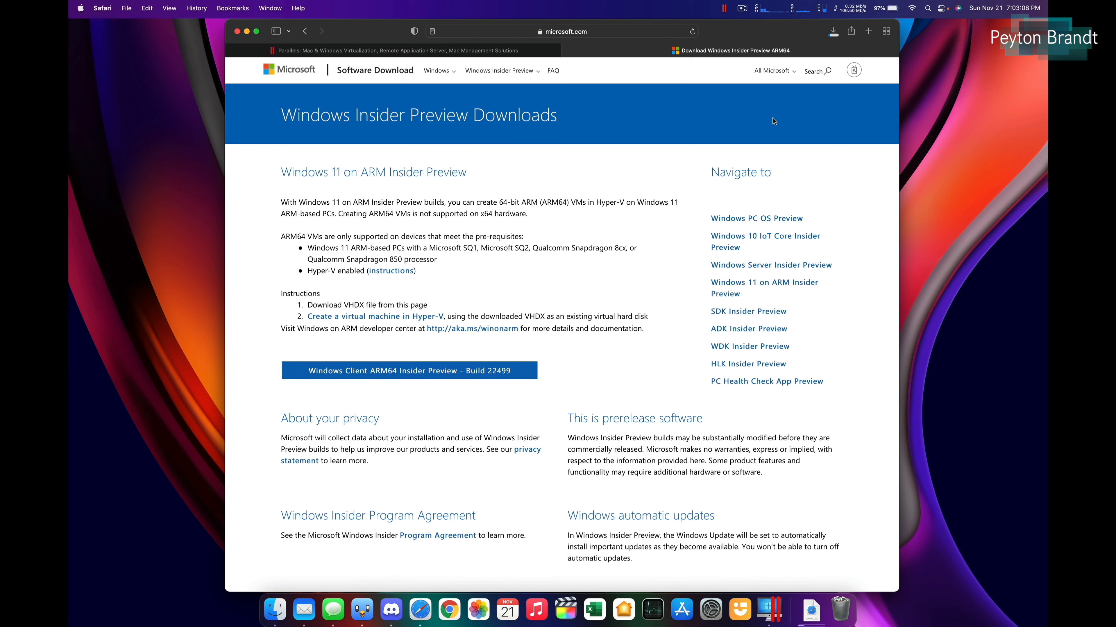
left_click(833, 31)
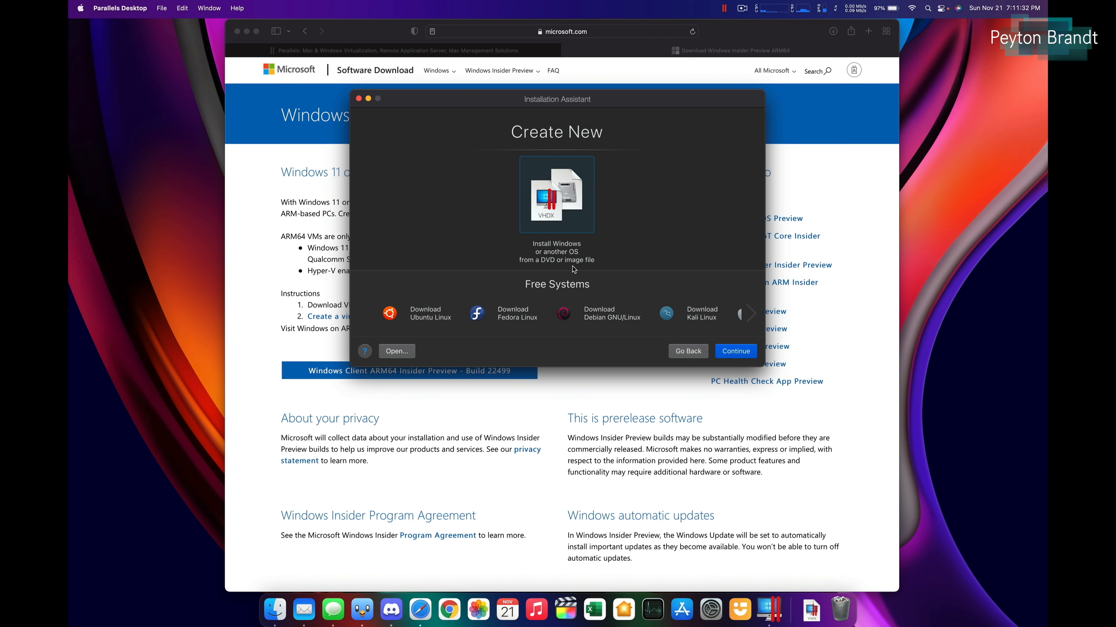
mouse_move(765, 377)
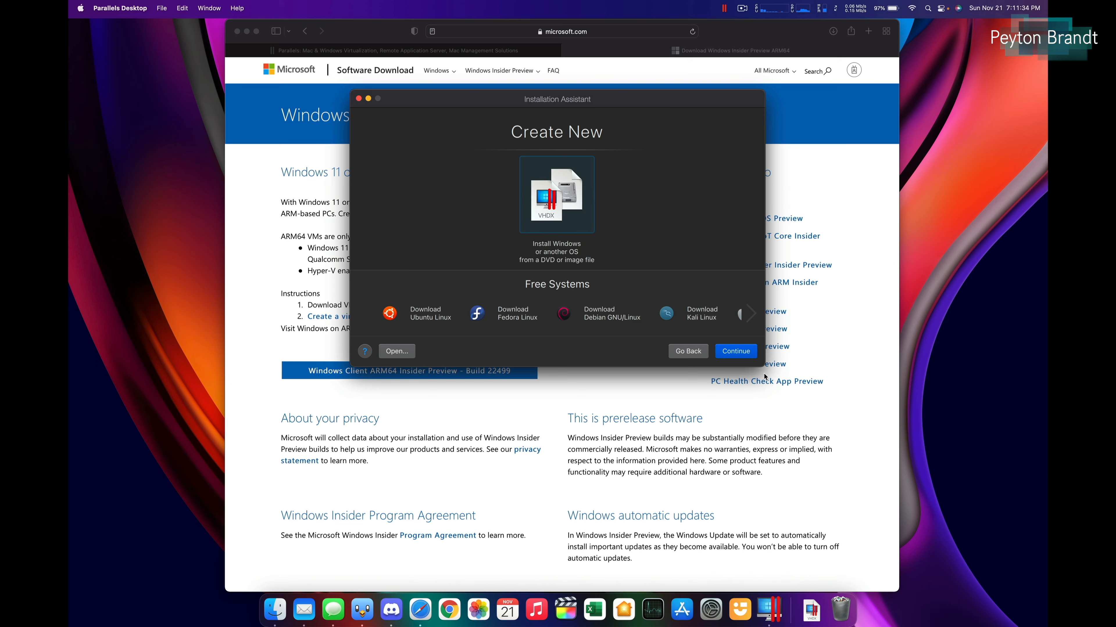
Install Windows from the downloaded Windows 11 ARM64 VHDX image for Productivity use, reaching Name and Location.
left_click(735, 350)
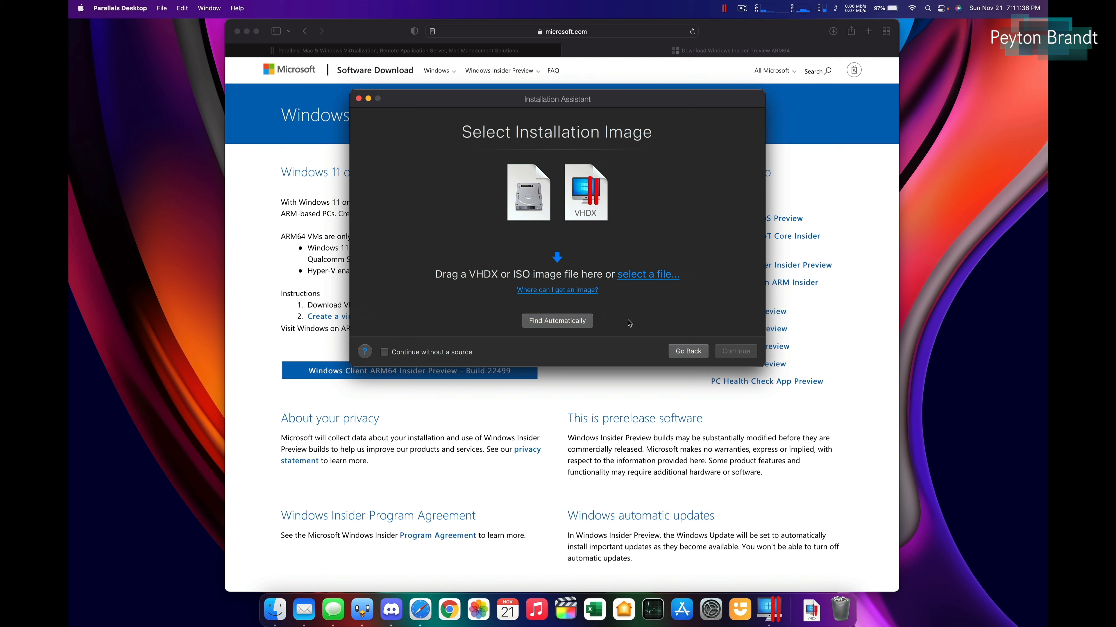
left_click(647, 273)
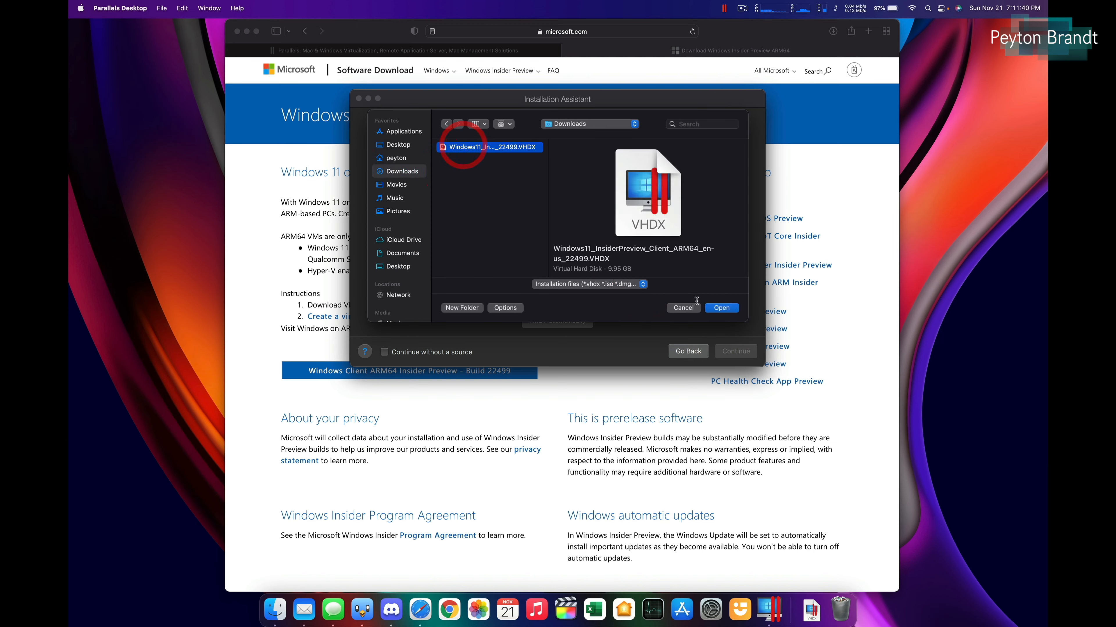
left_click(720, 308)
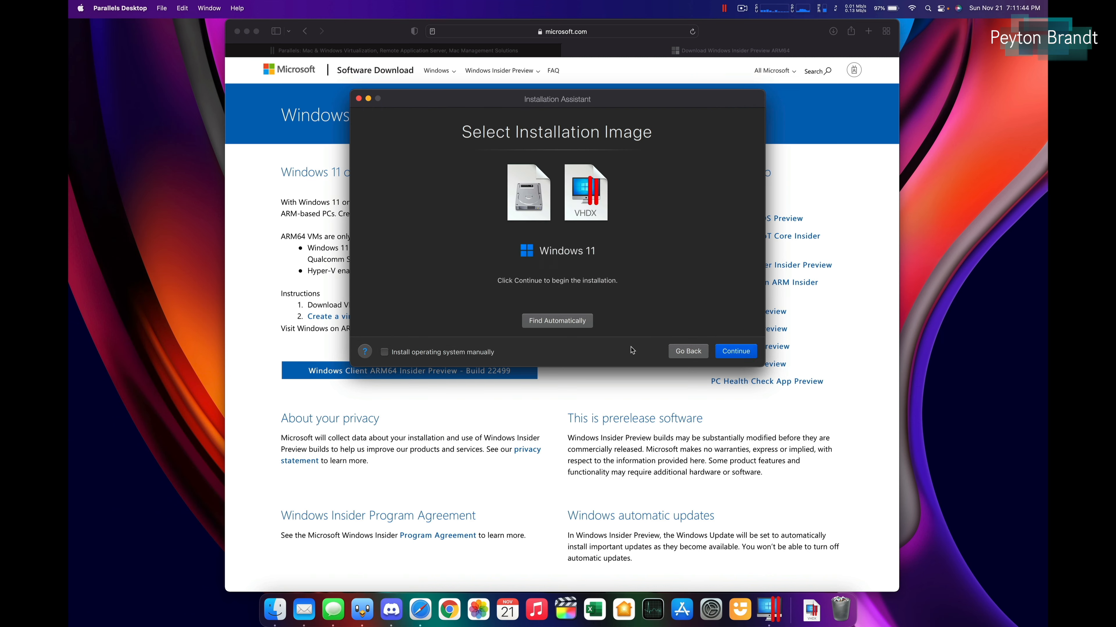
left_click(735, 351)
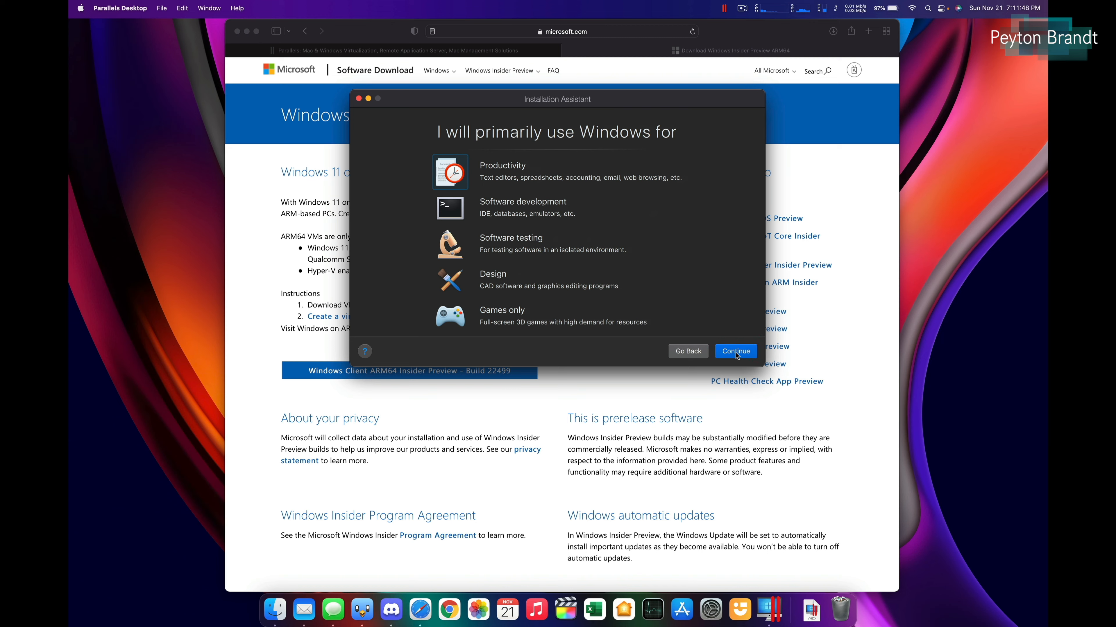
left_click(735, 351)
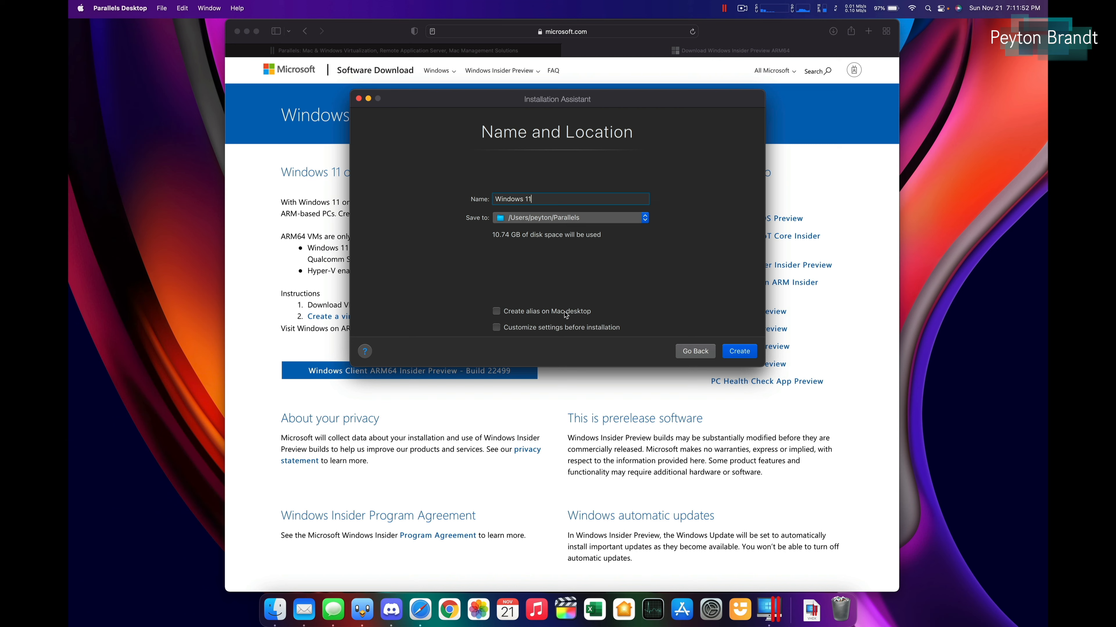
Customize settings before installation, review Options, Graphics and CPU & Memory, then return to the 4 CPU / 8 GB / 256 GB summary.
left_click(496, 327)
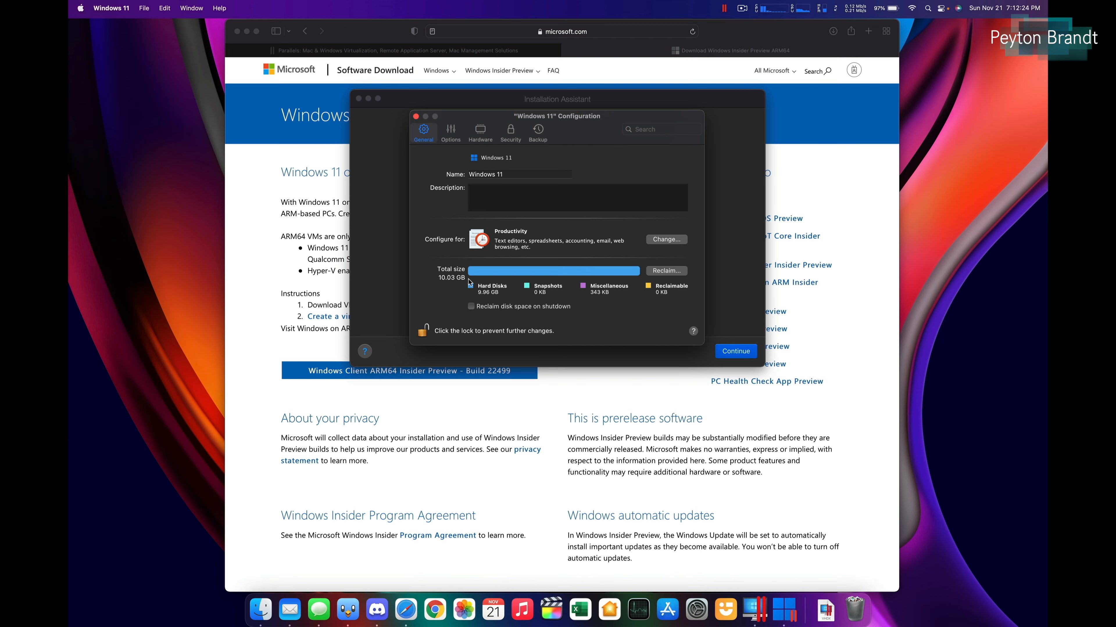
mouse_move(660, 279)
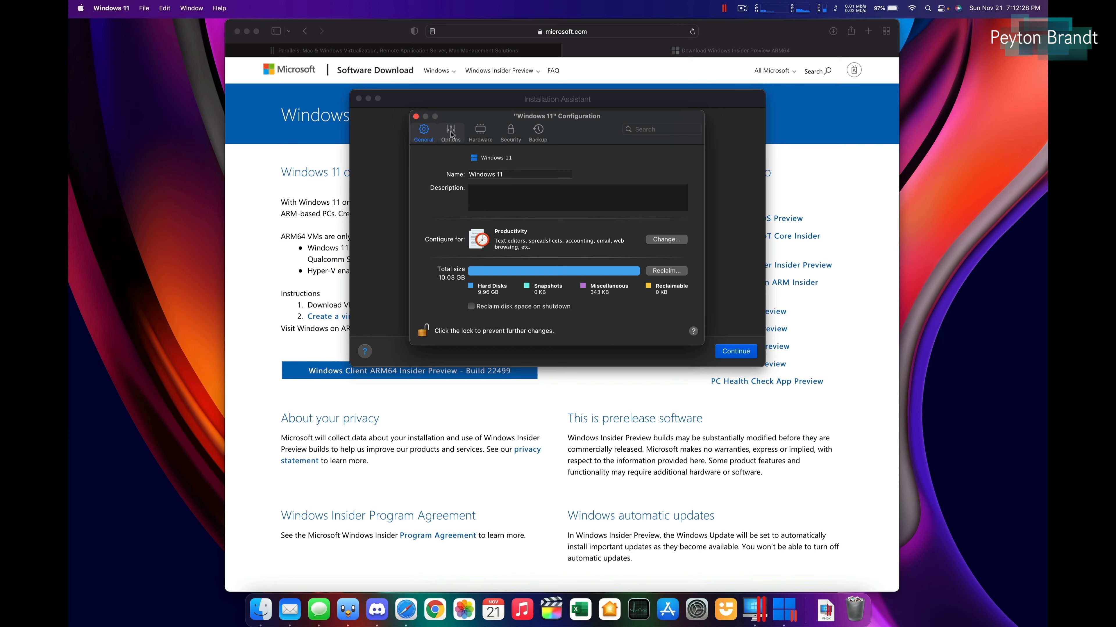
left_click(451, 130)
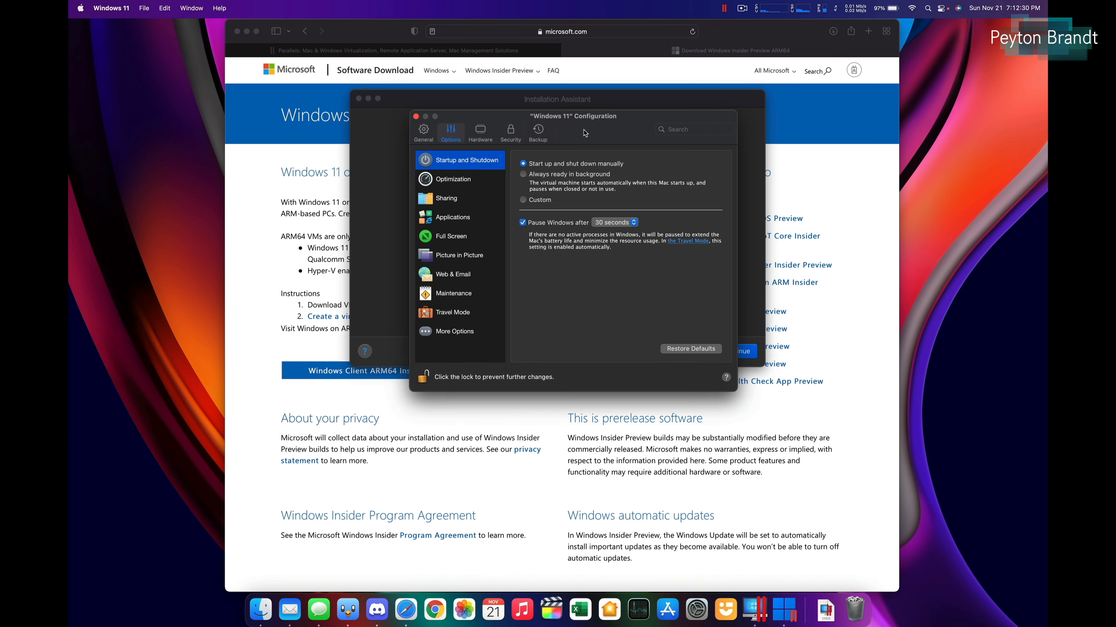
left_click(480, 130)
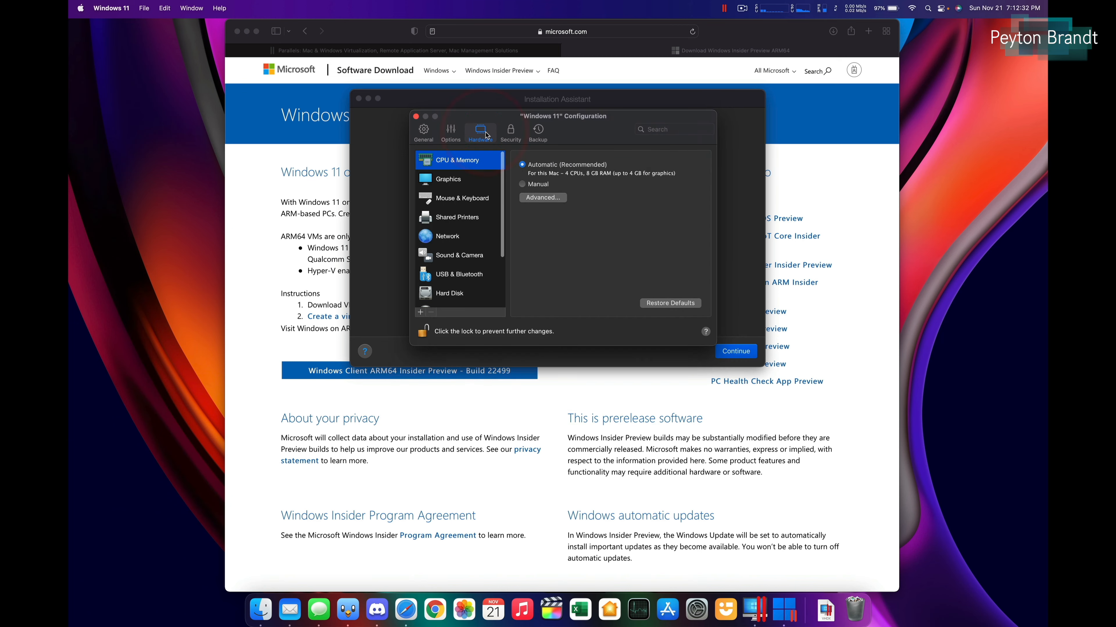
left_click(447, 178)
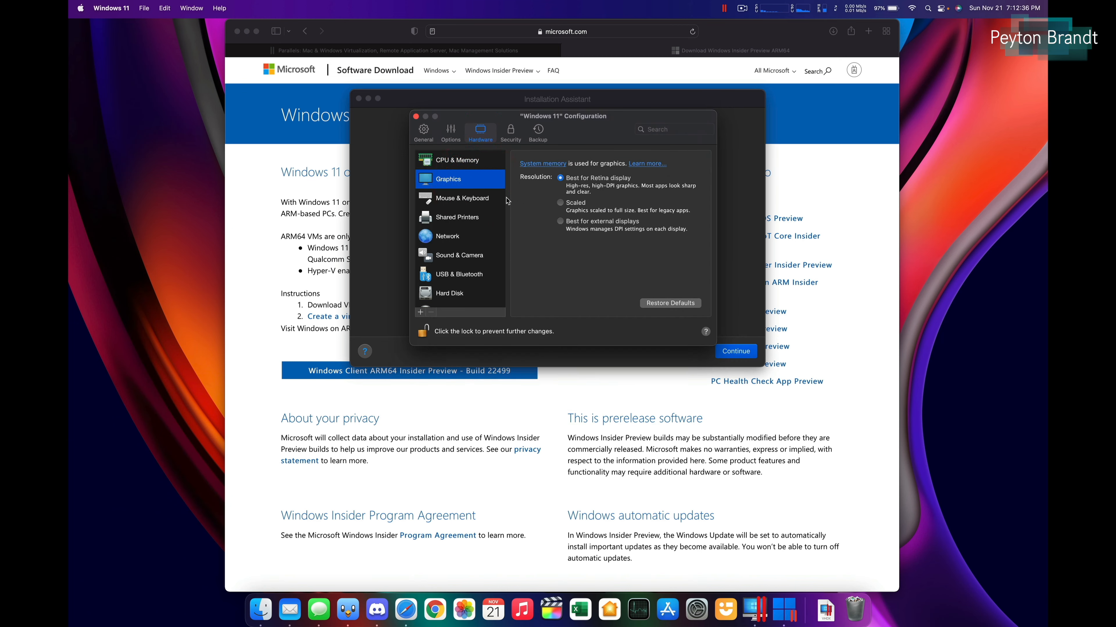
left_click(458, 159)
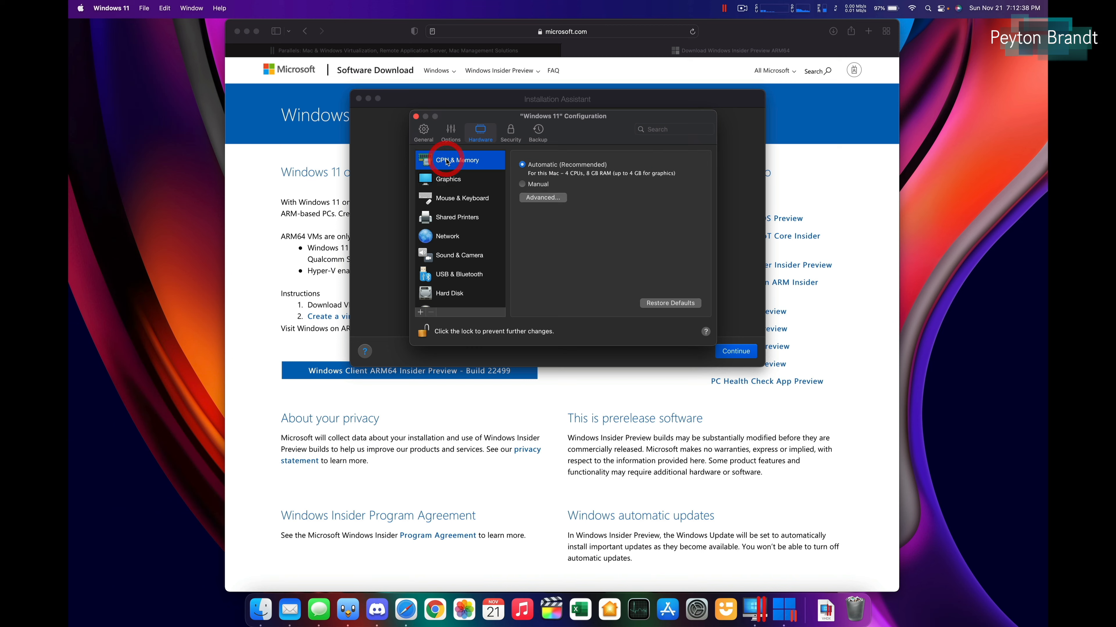
mouse_move(446, 236)
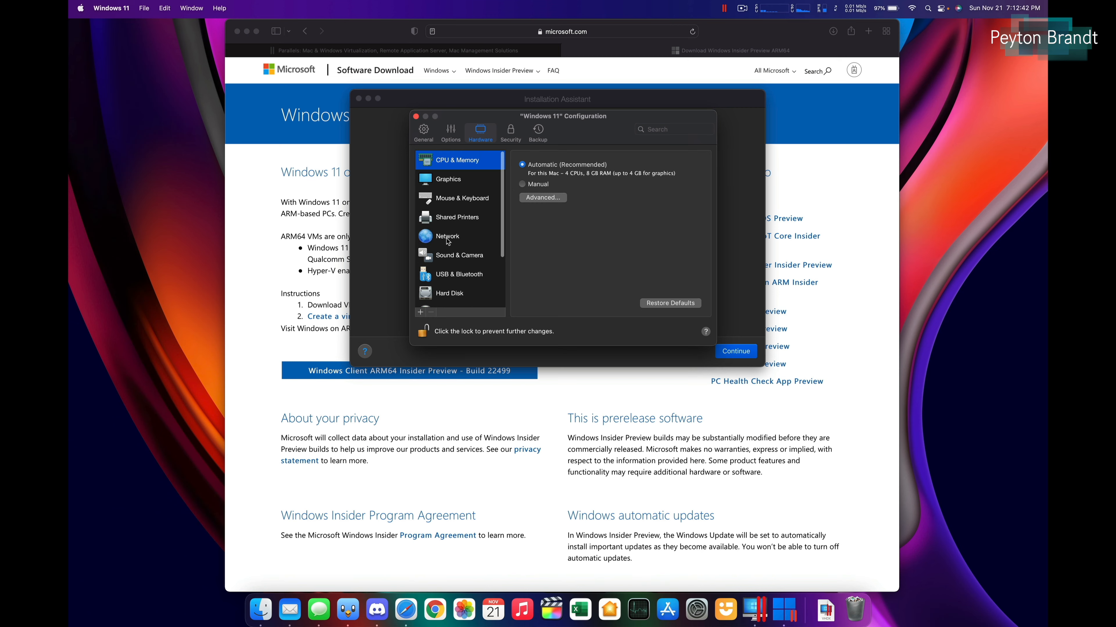
left_click(448, 178)
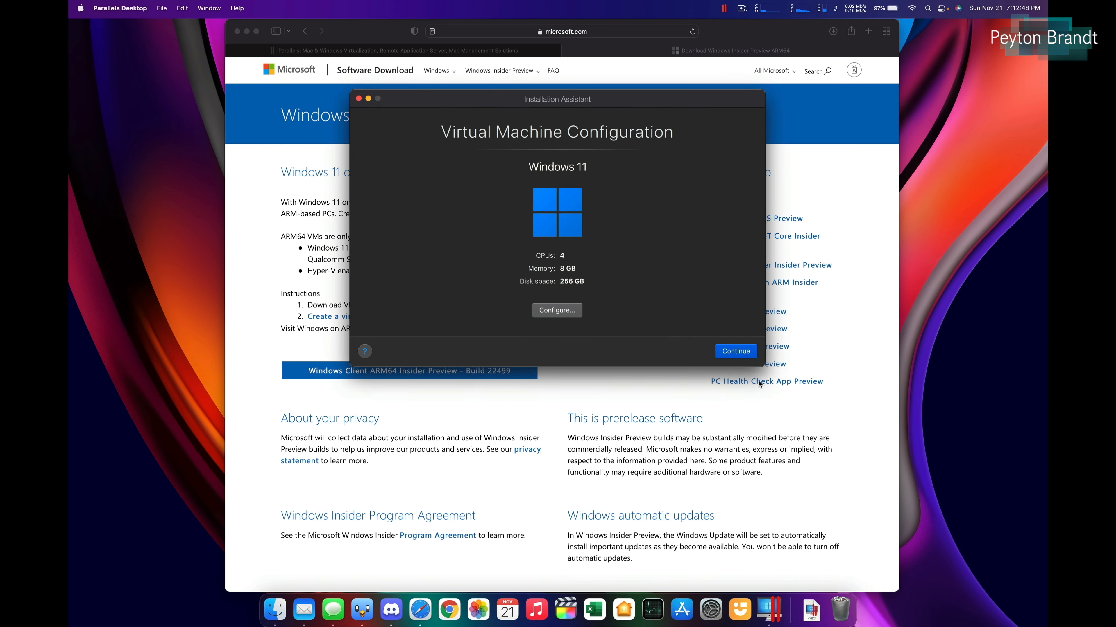
mouse_move(563, 286)
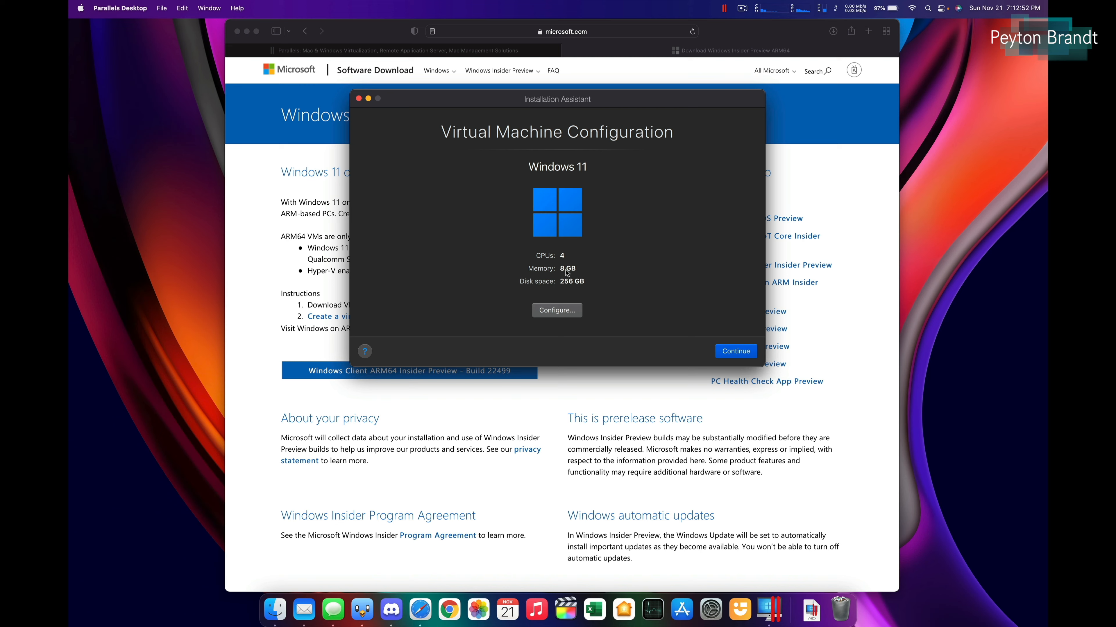
Raise the Windows 11 machine's memory to 12 GB and start the installation.
left_click(556, 310)
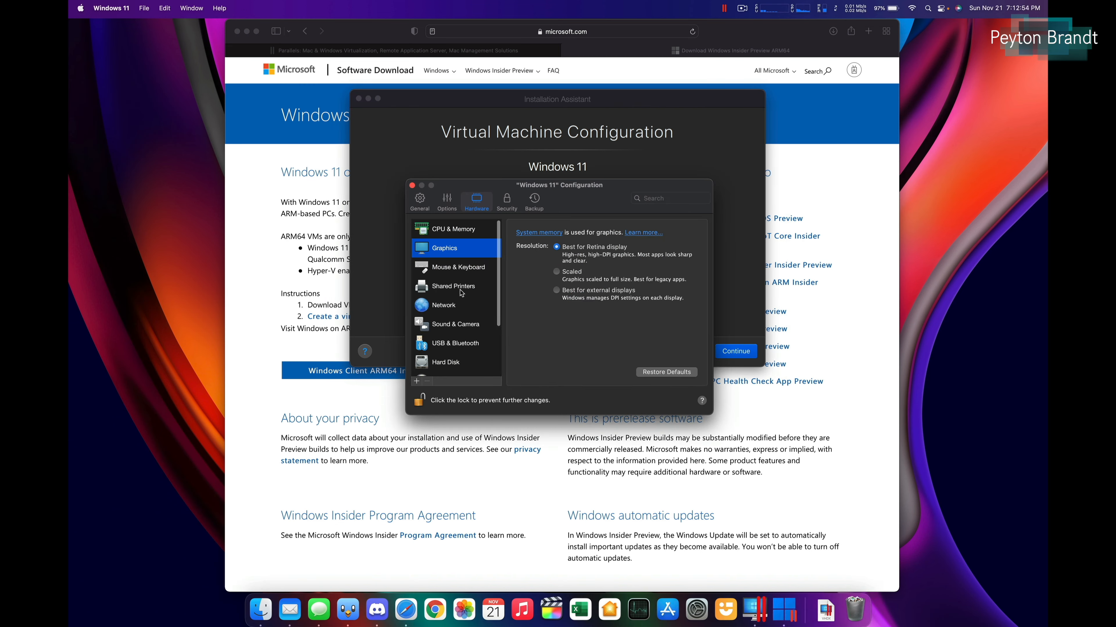
left_click(452, 229)
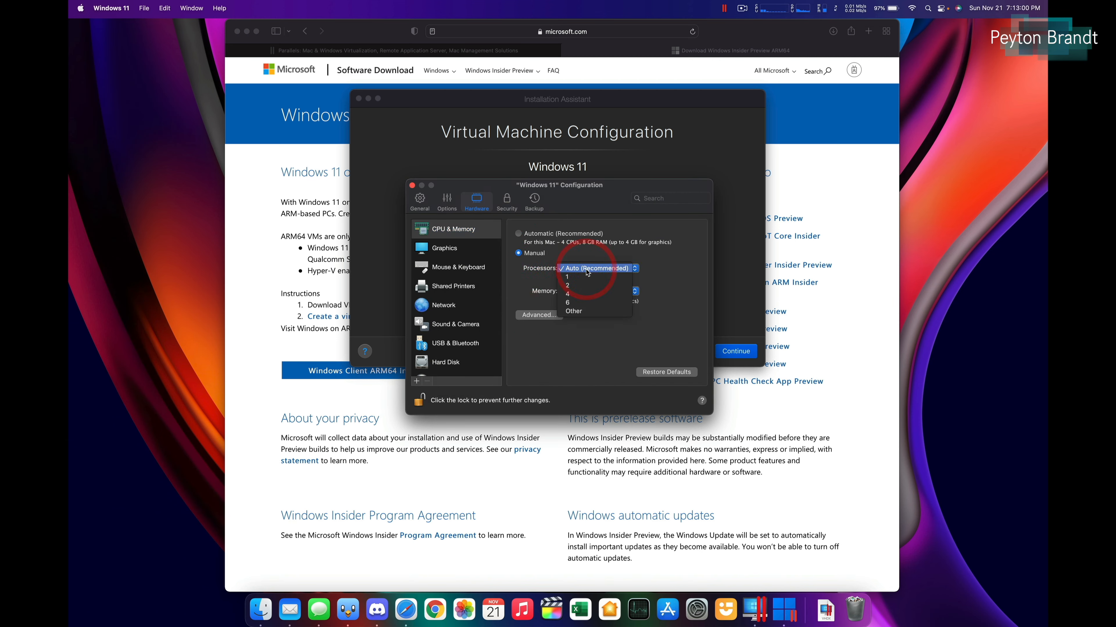
left_click(599, 291)
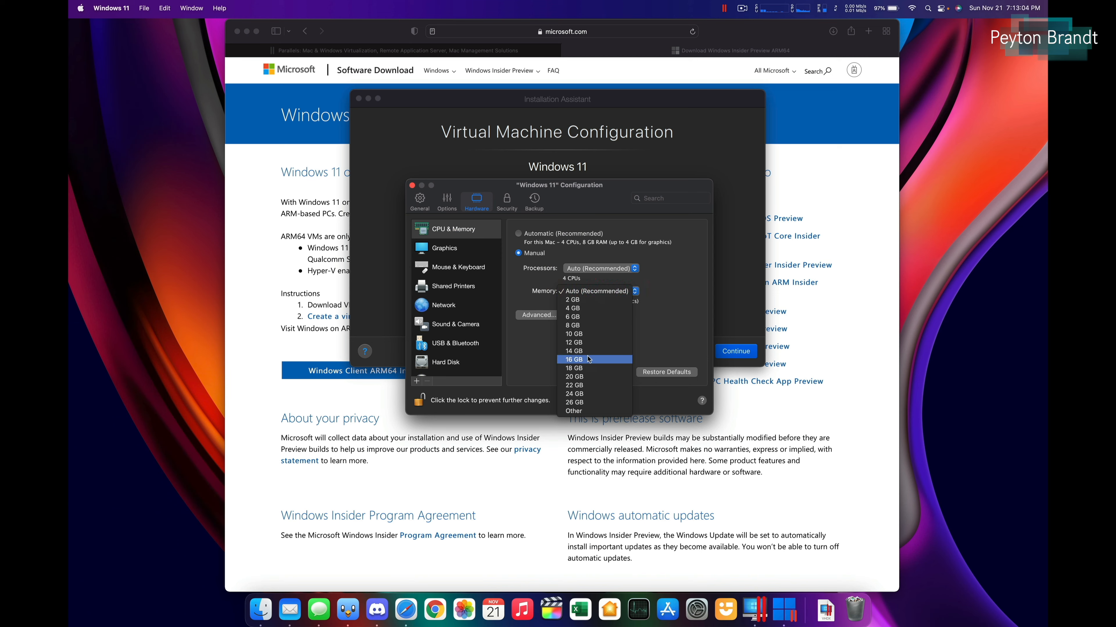
left_click(573, 343)
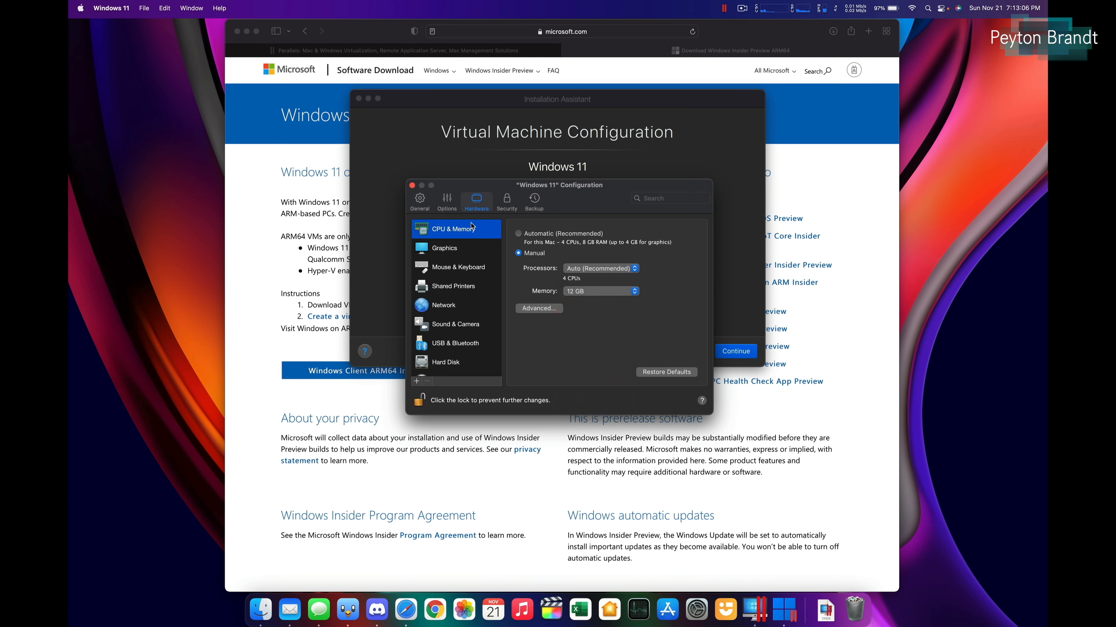
left_click(412, 184)
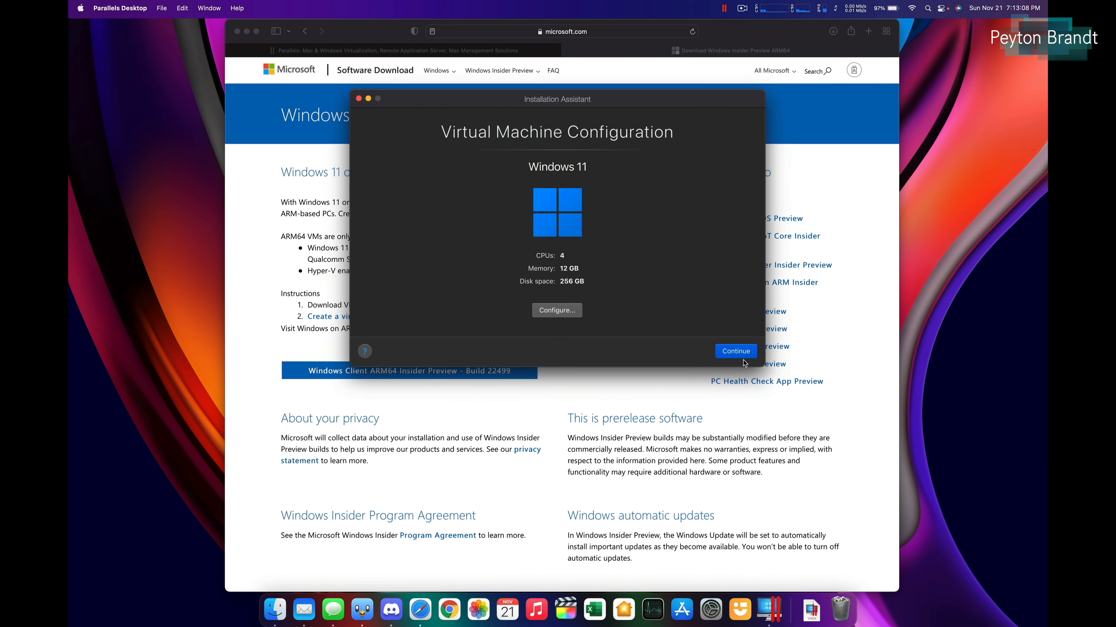
left_click(735, 350)
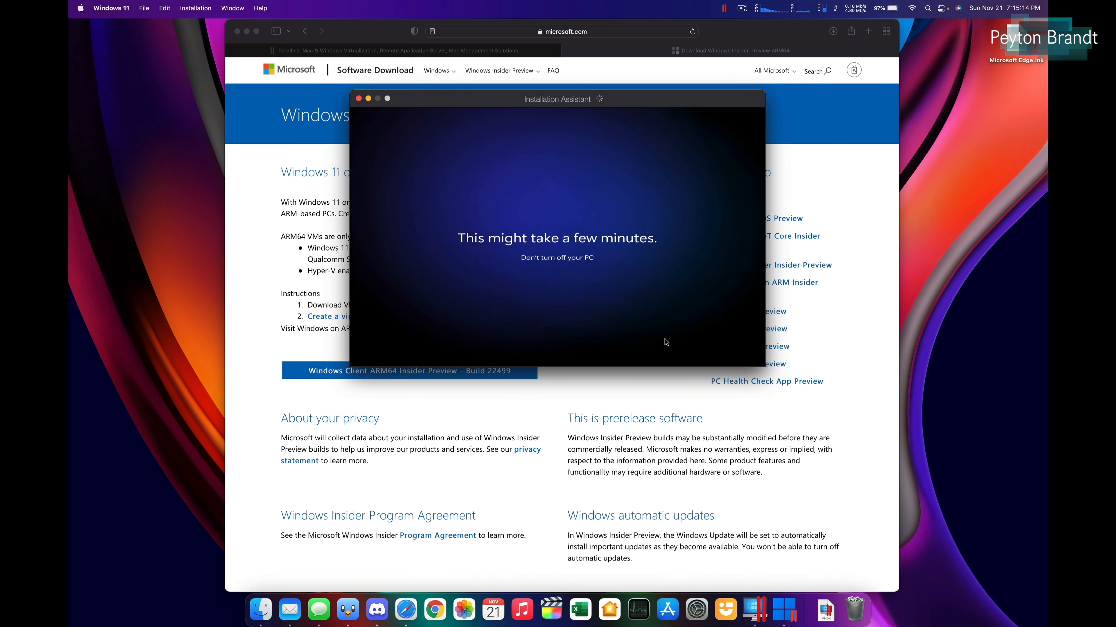
mouse_move(958, 112)
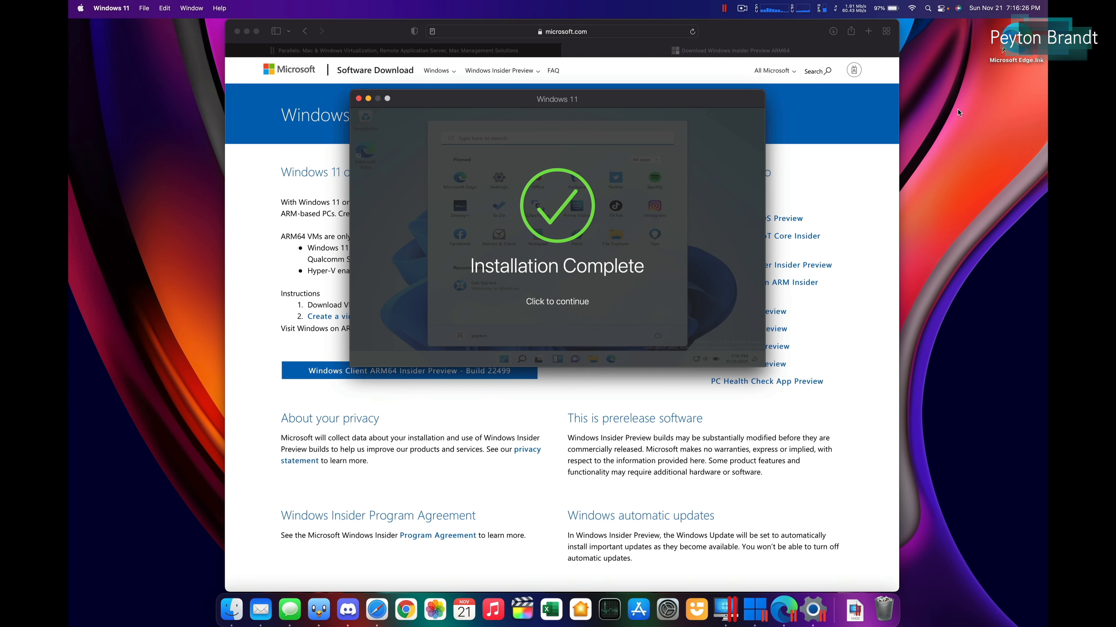
mouse_move(676, 244)
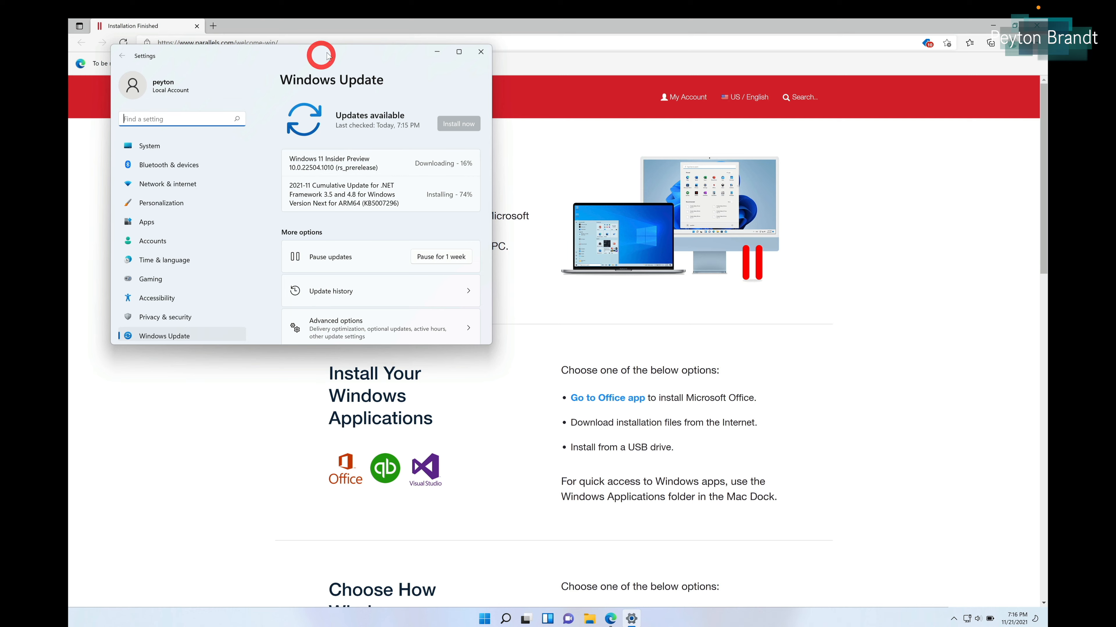
Move the Windows Update window to the centre of the Windows 11 desktop.
left_click_drag(320, 56, 733, 204)
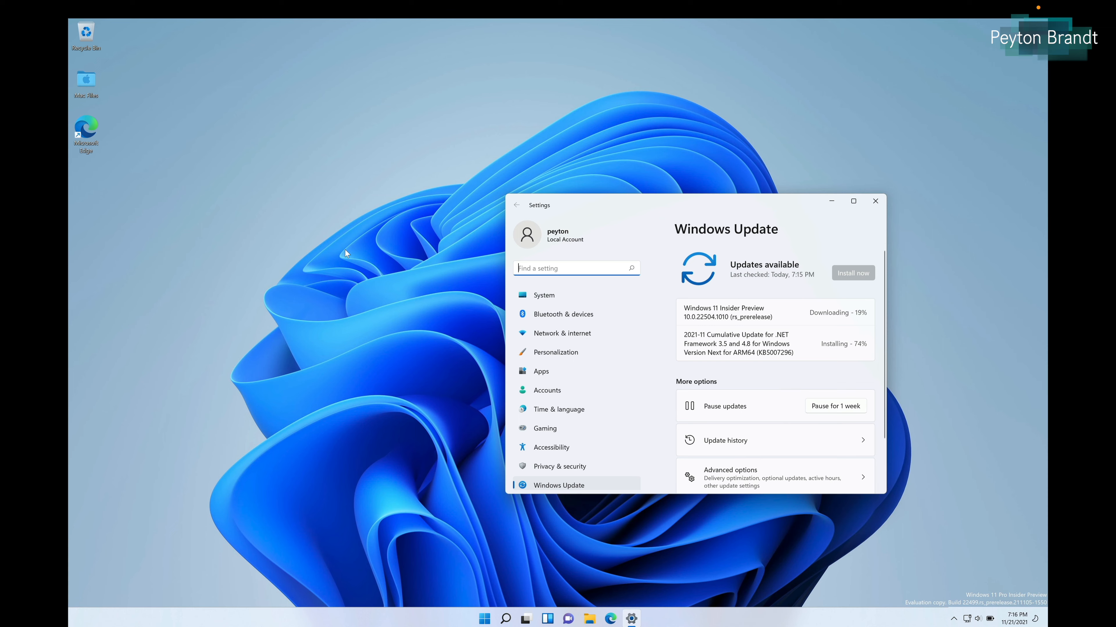
mouse_move(921, 580)
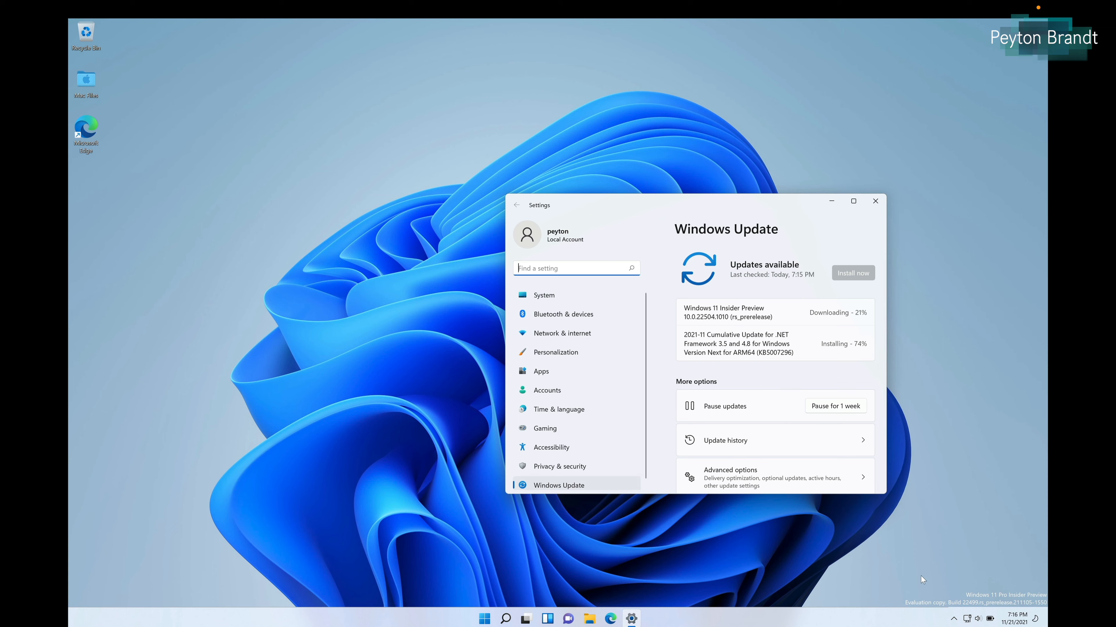
mouse_move(509, 199)
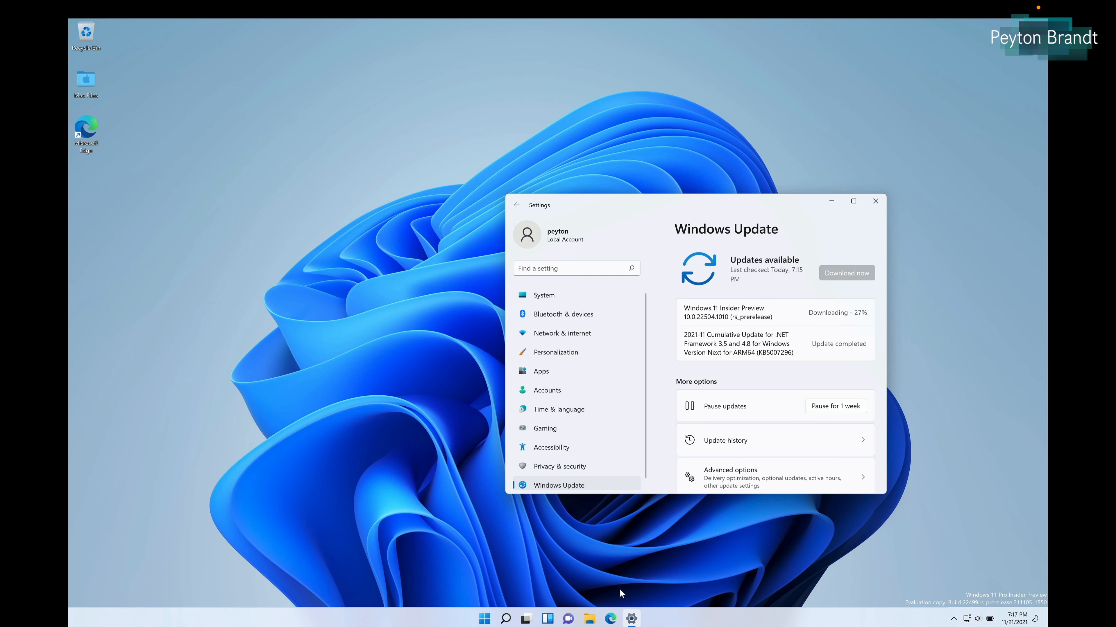
mouse_move(714, 328)
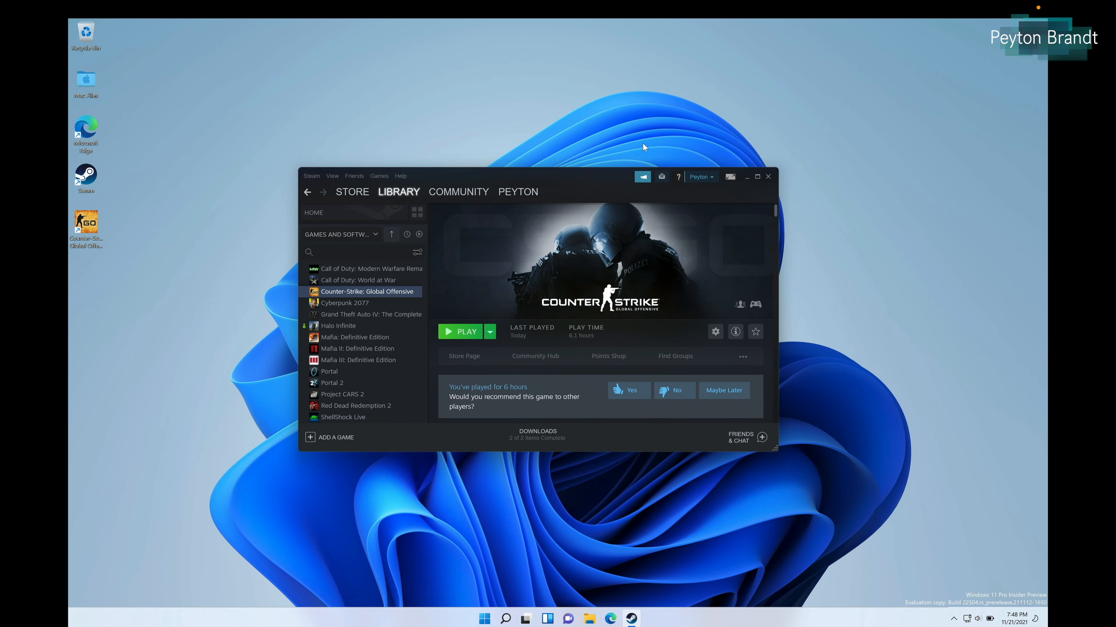
mouse_move(344, 302)
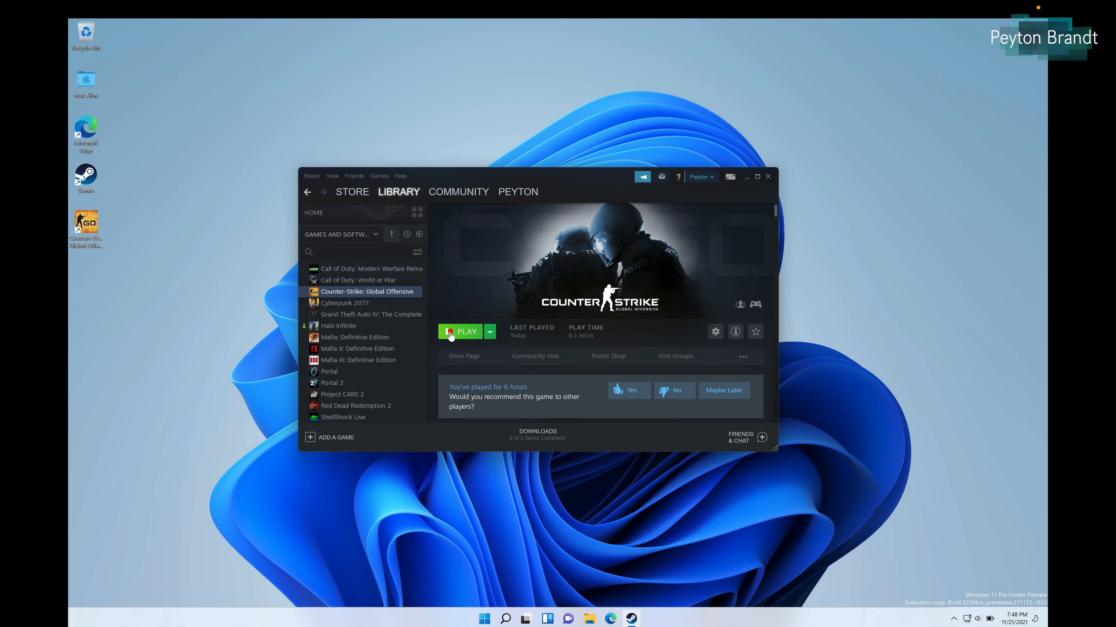
Play Counter-Strike: Global Offensive from the Steam library and switch to the game window.
left_click(464, 332)
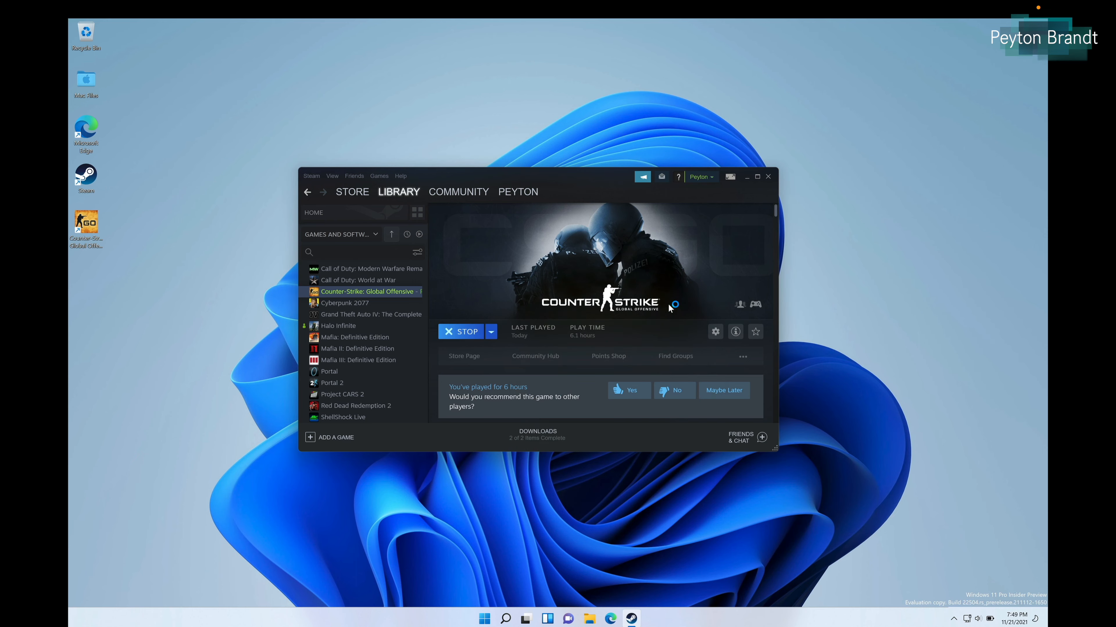
mouse_move(800, 313)
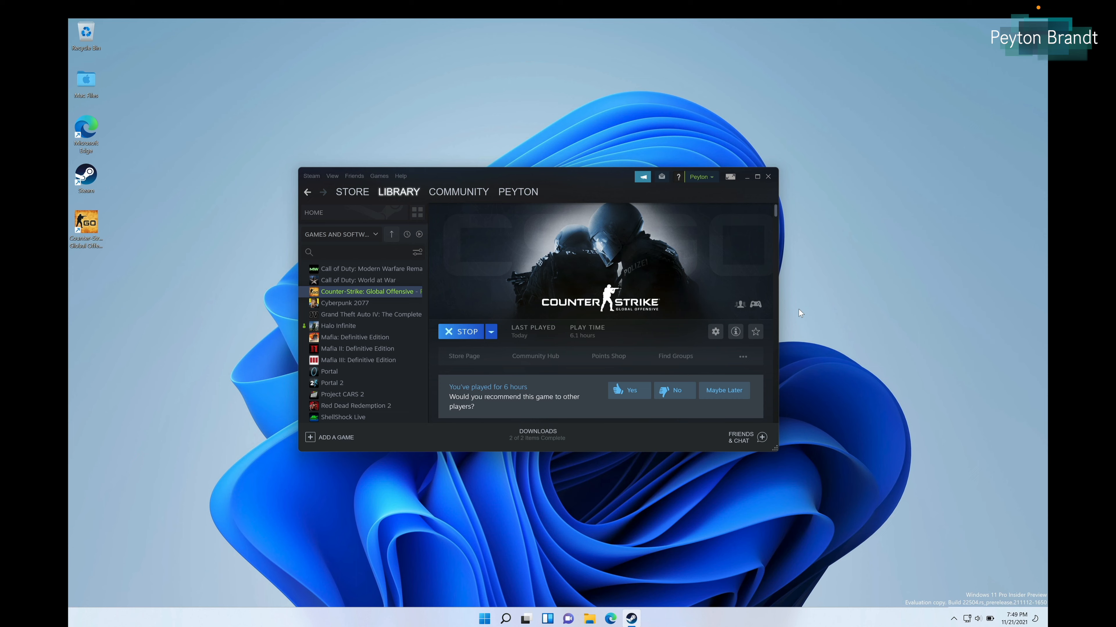
mouse_move(510, 536)
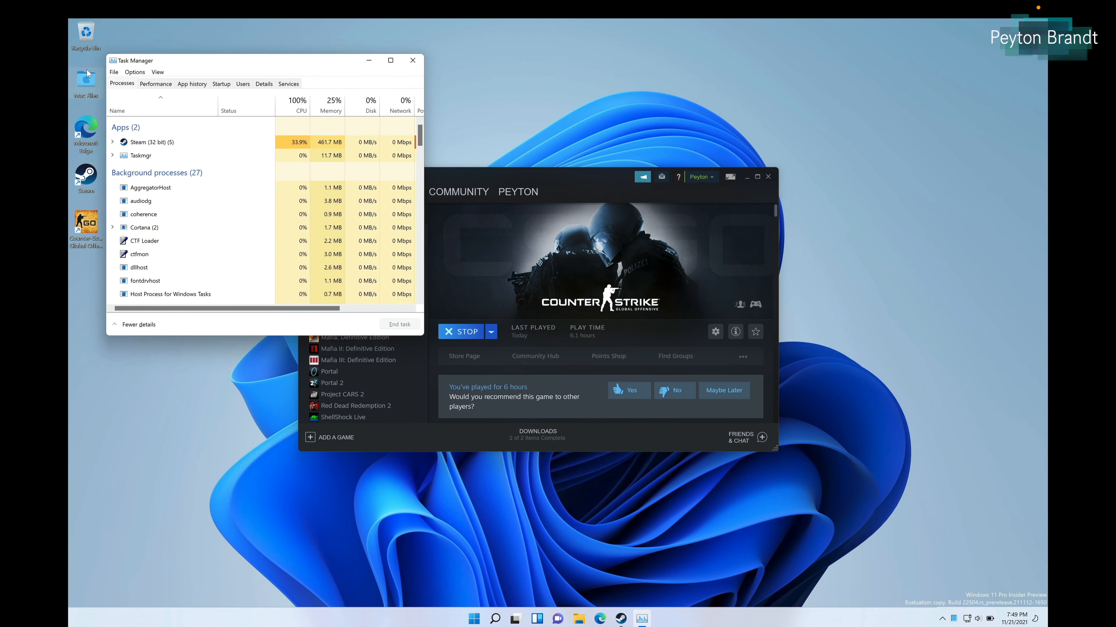
left_click(155, 83)
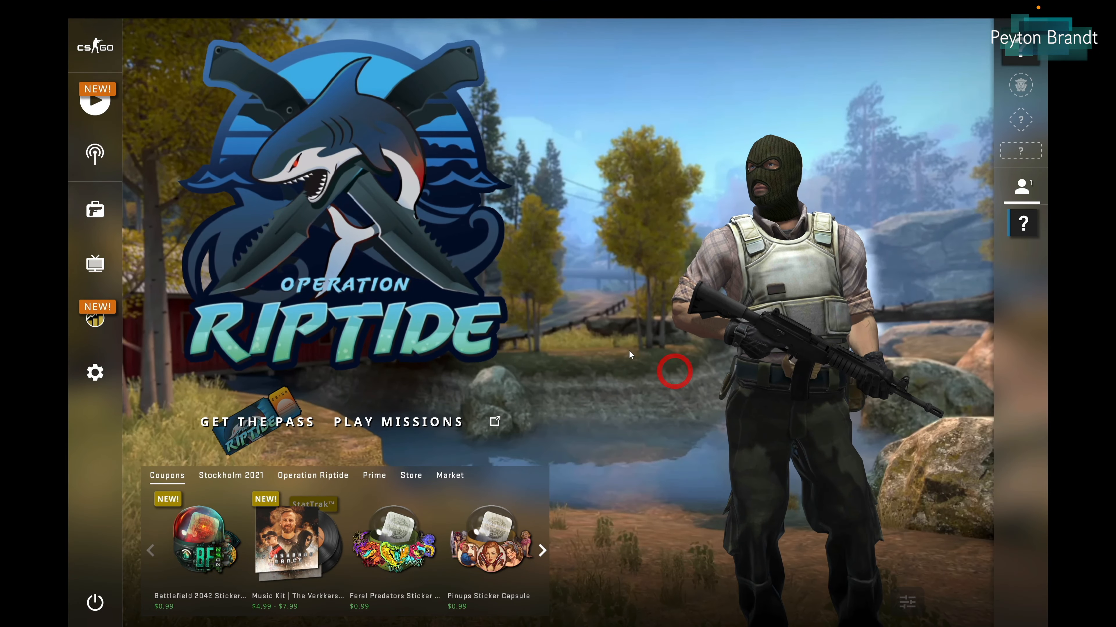
mouse_move(95, 373)
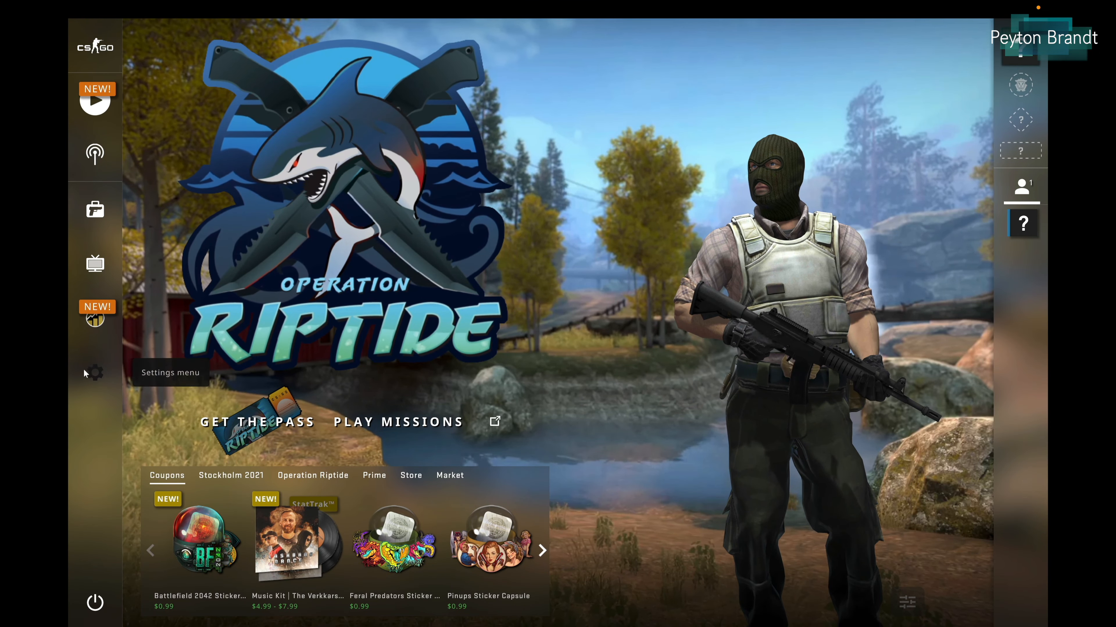
Show CS:GO's settings screen on its Game tab.
left_click(95, 373)
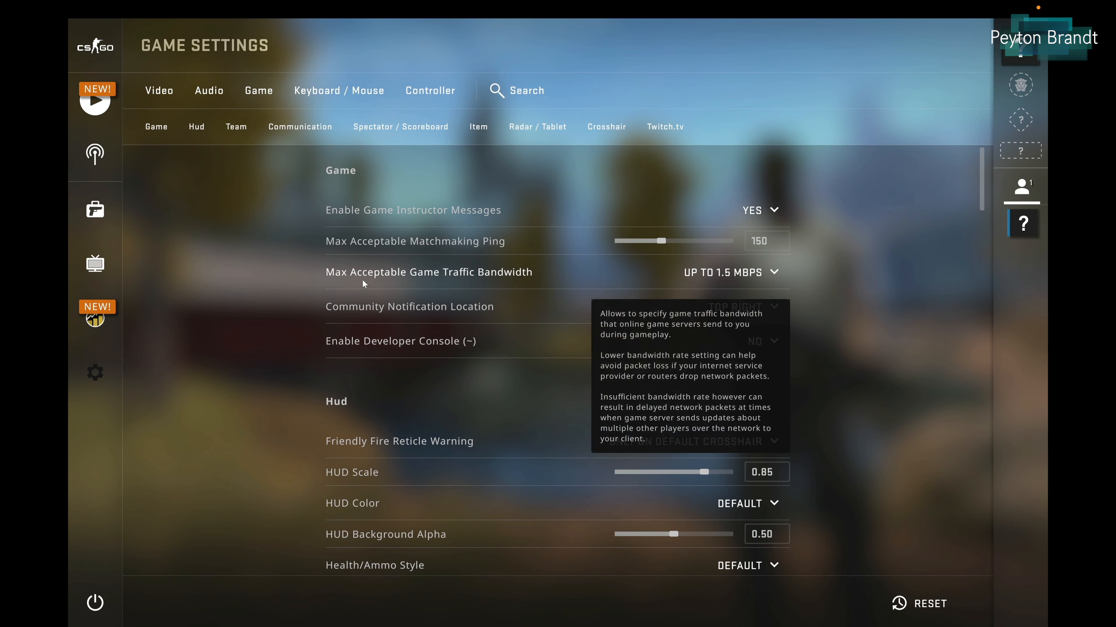
mouse_move(330, 380)
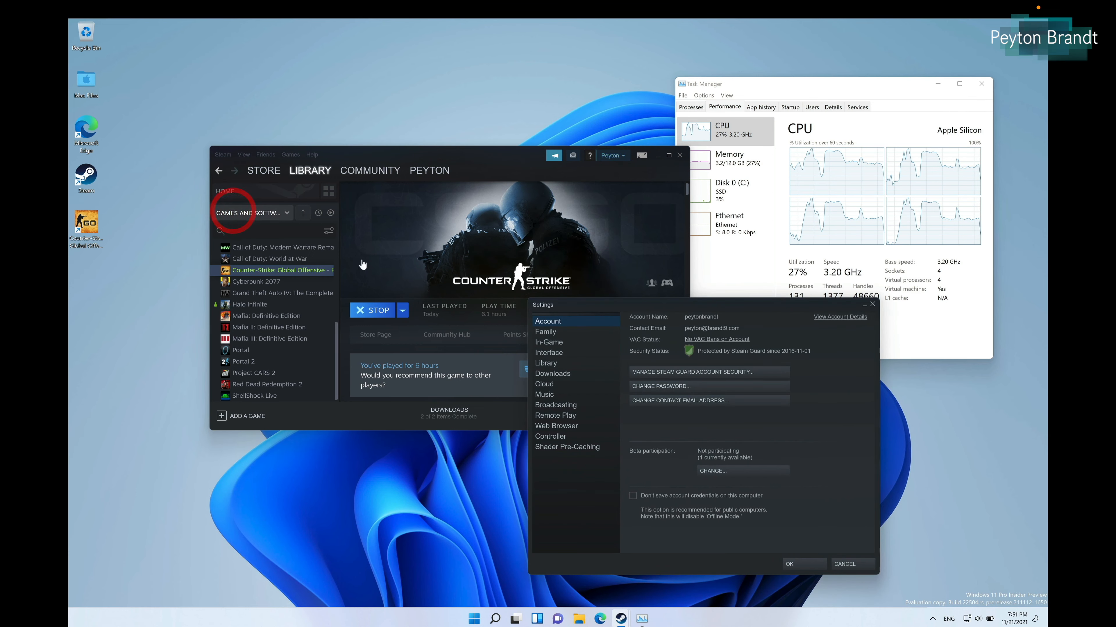
In Steam's In-Game settings, set the in-game FPS counter to Top-left and confirm.
left_click(549, 342)
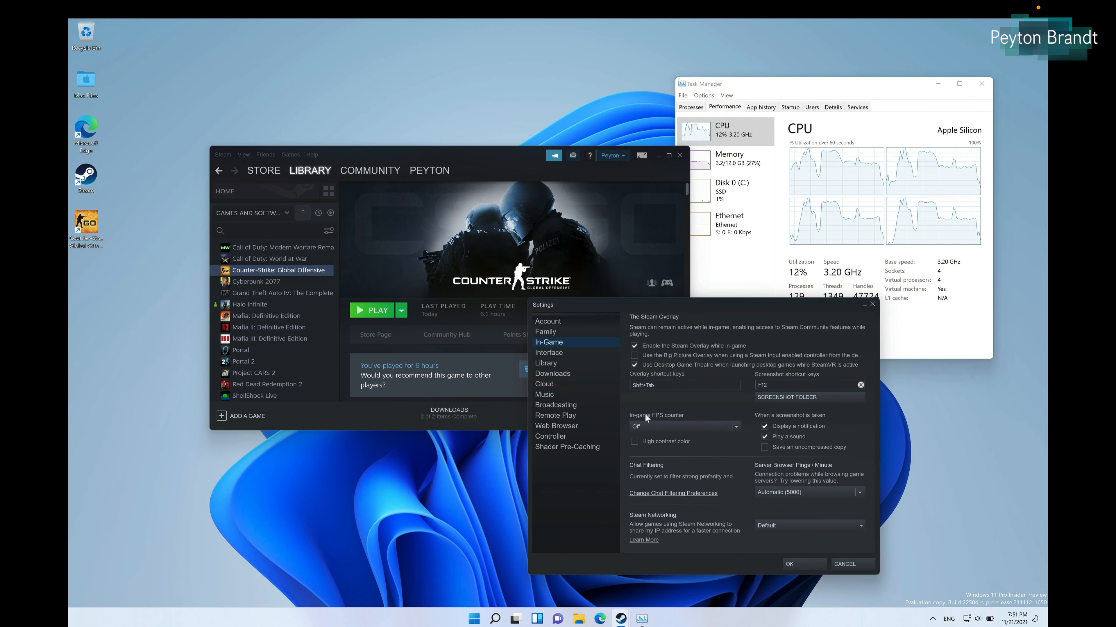
left_click(683, 426)
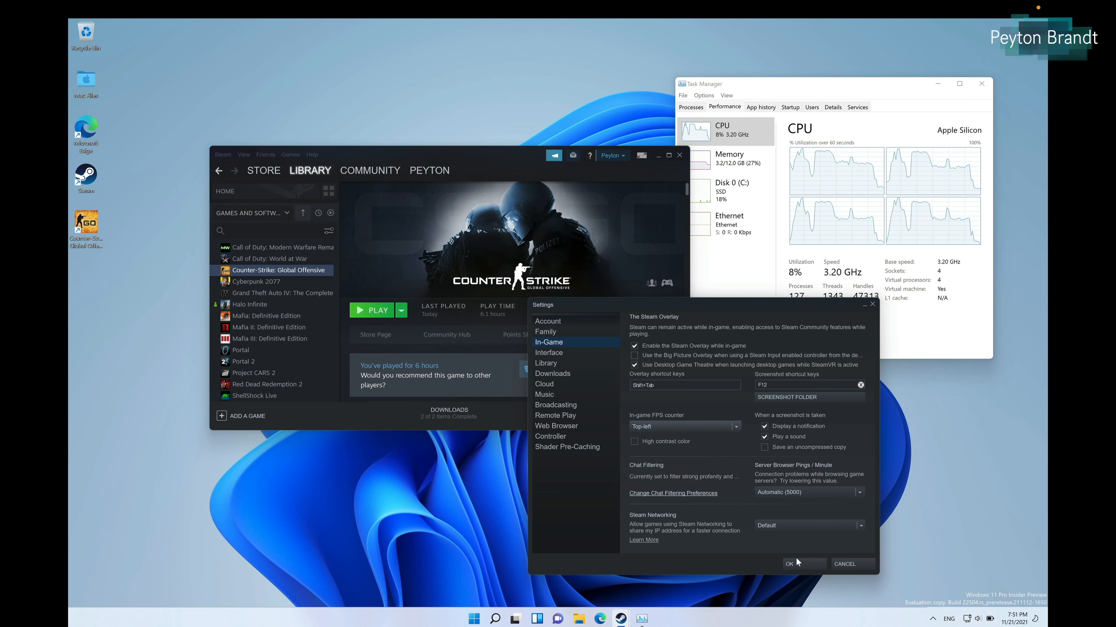
left_click(788, 564)
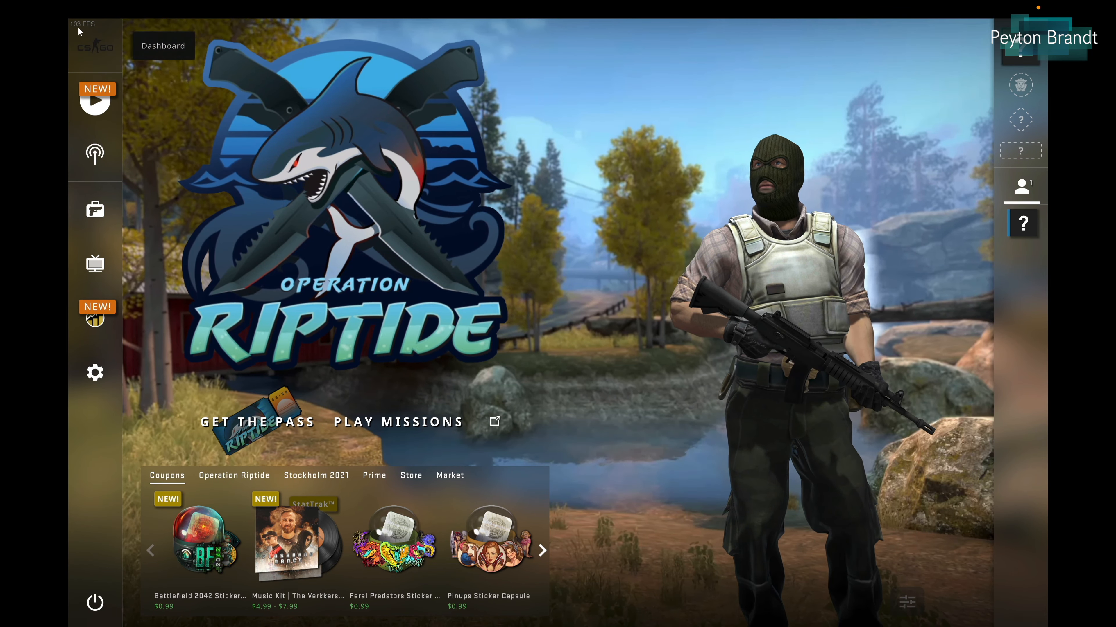
Review CS:GO's Video settings, then start a Casual match search on Defusal Group Sigma.
left_click(95, 371)
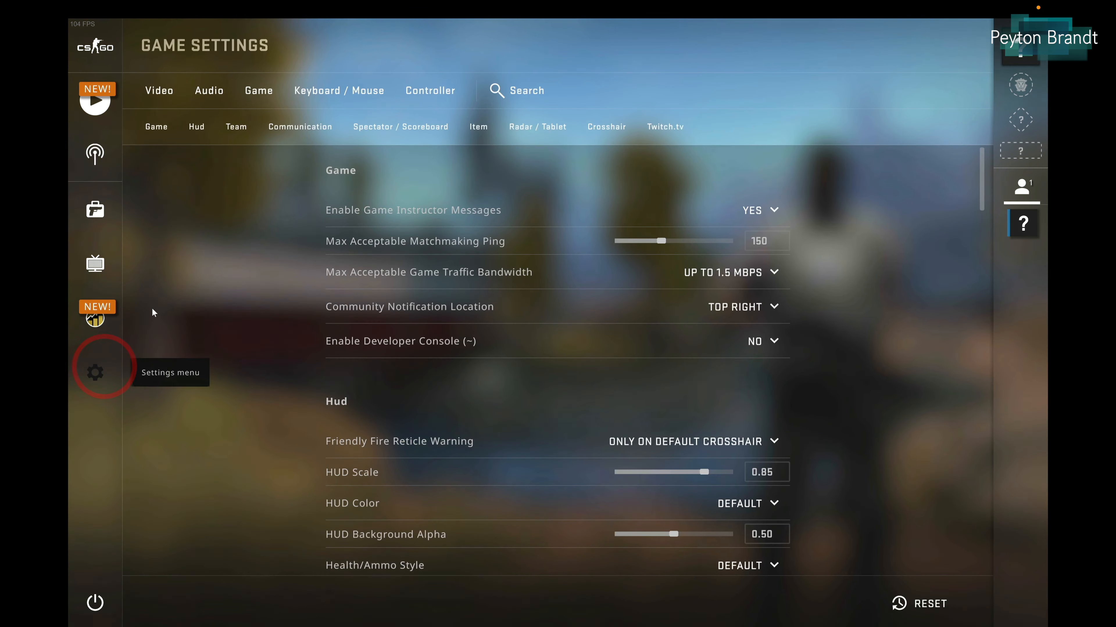
left_click(159, 91)
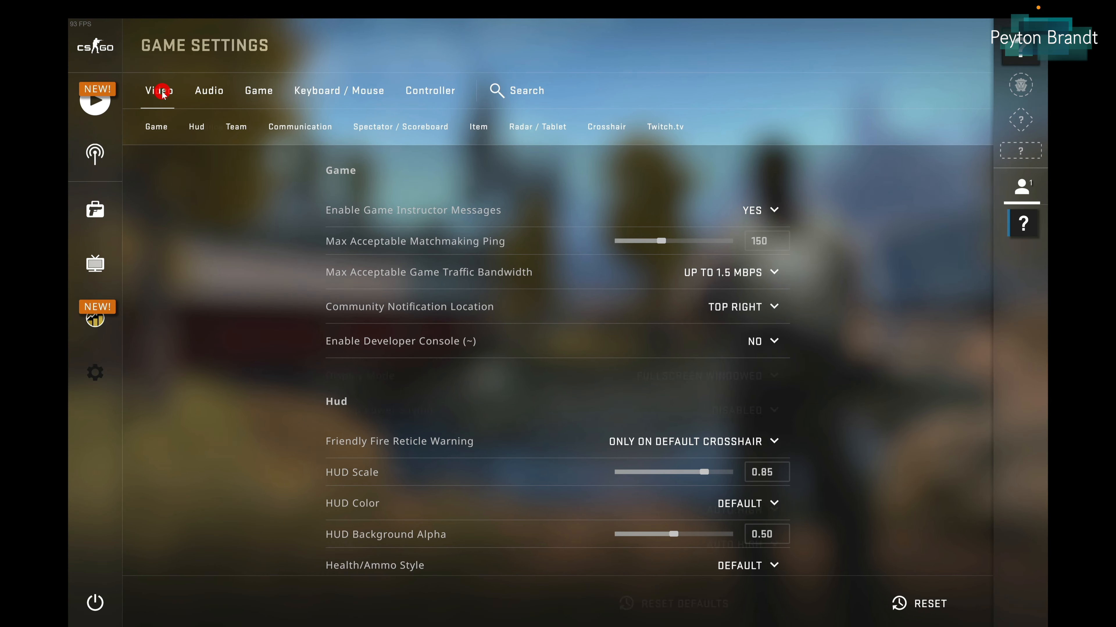
left_click(159, 91)
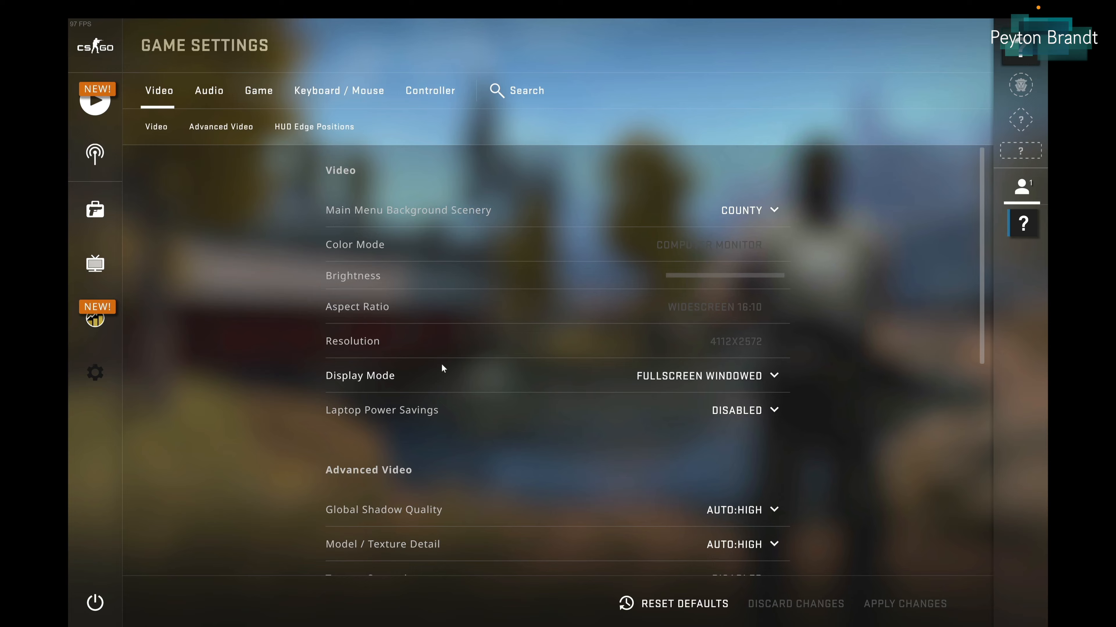
mouse_move(94, 99)
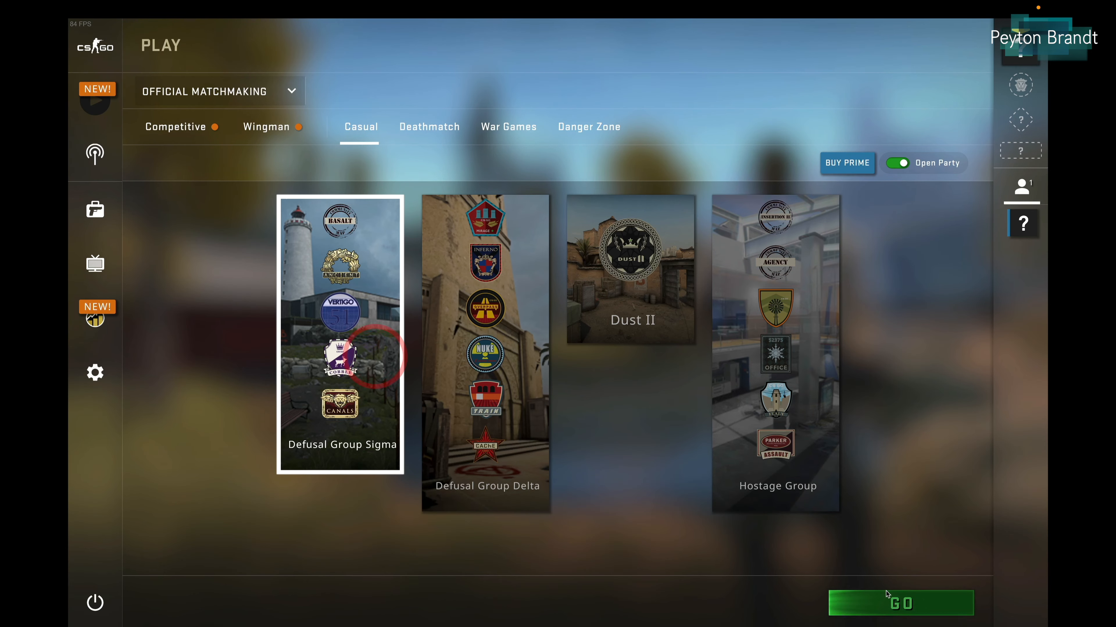
left_click(899, 602)
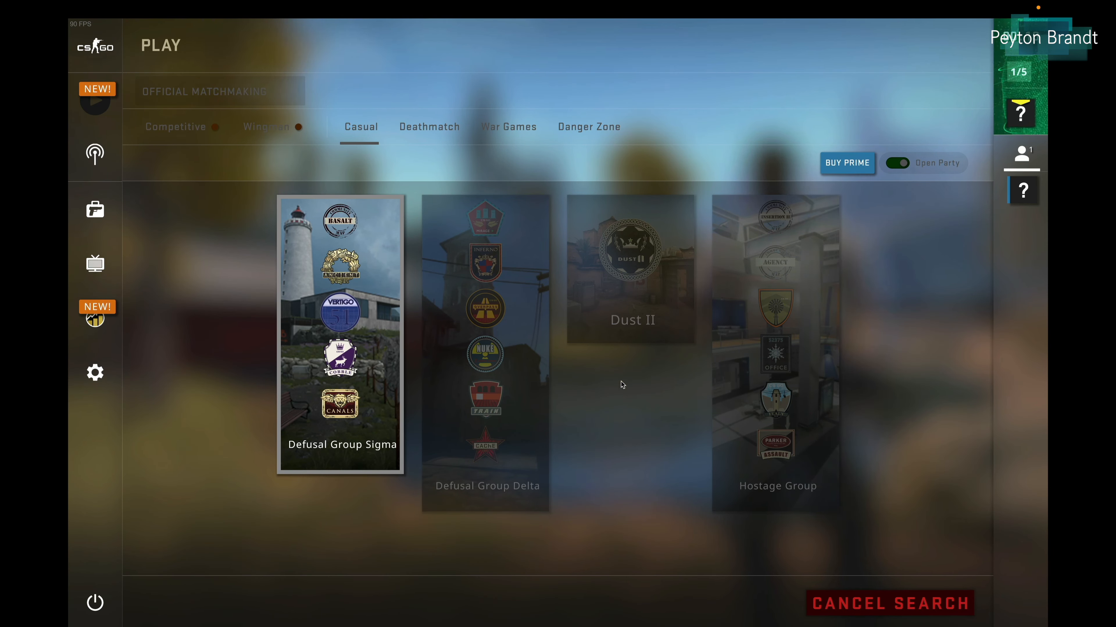
mouse_move(884, 562)
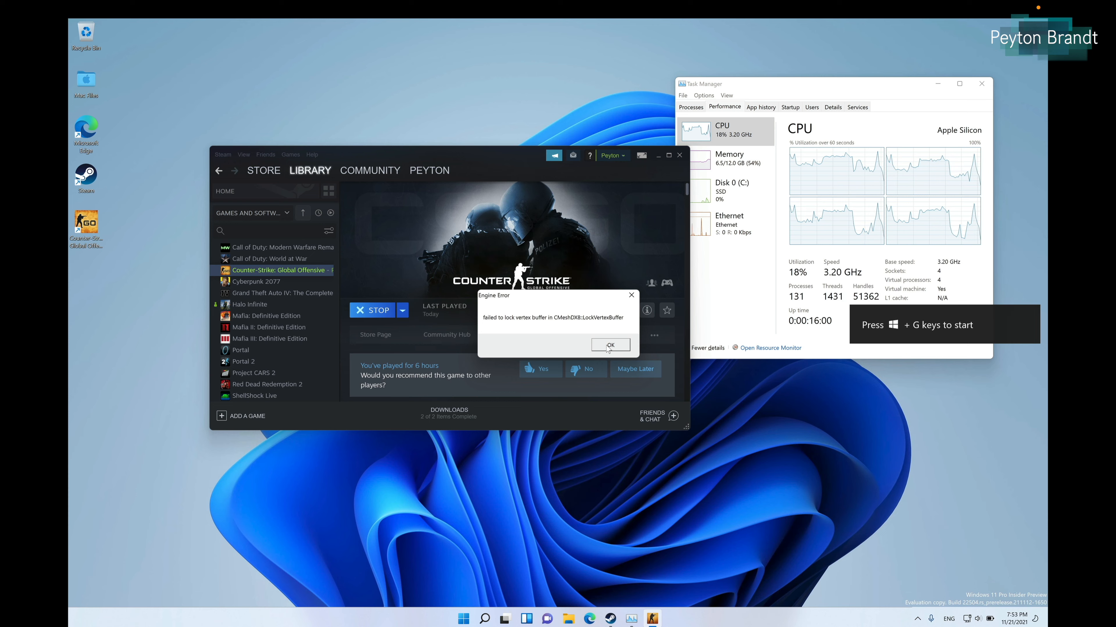
Dismiss the vertex buffer Engine Error so CS:GO closes and the library shows Play again.
left_click(610, 345)
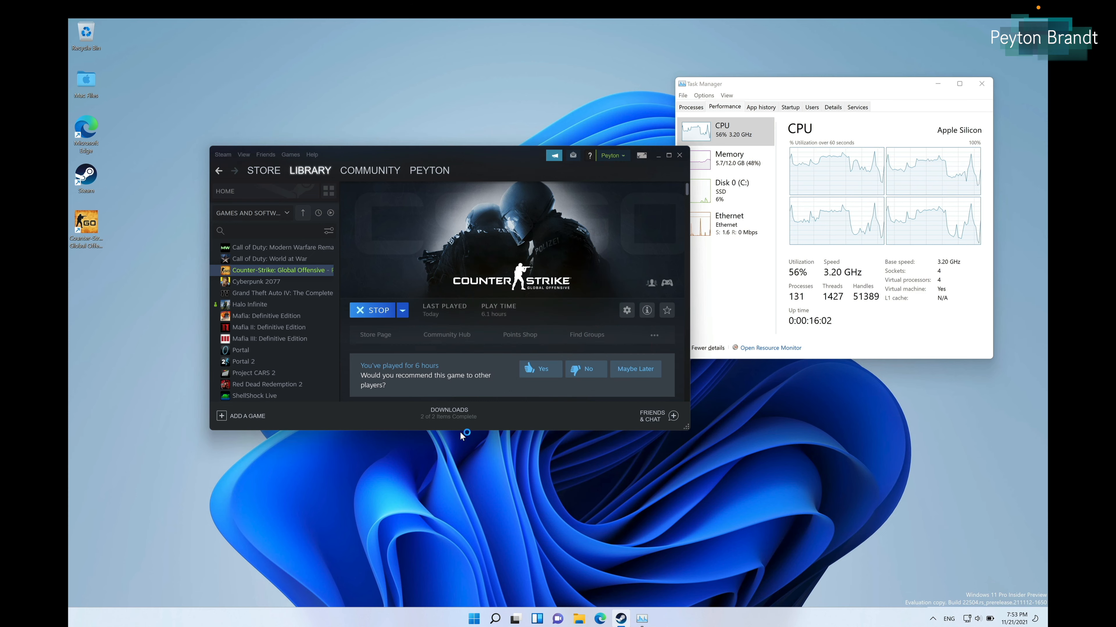
left_click(371, 310)
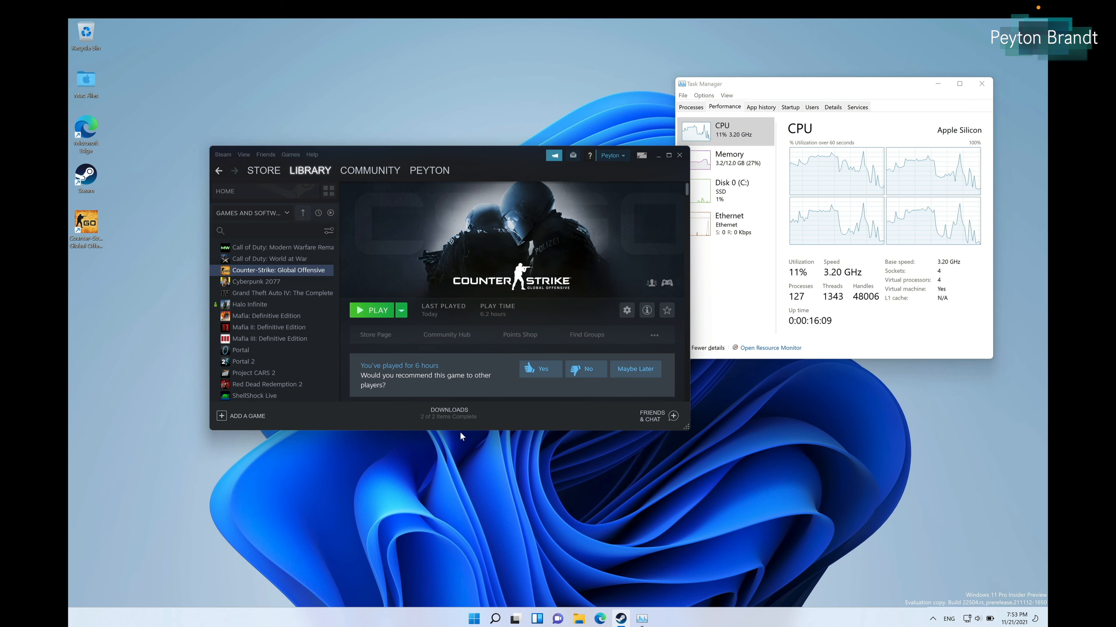
left_click(375, 311)
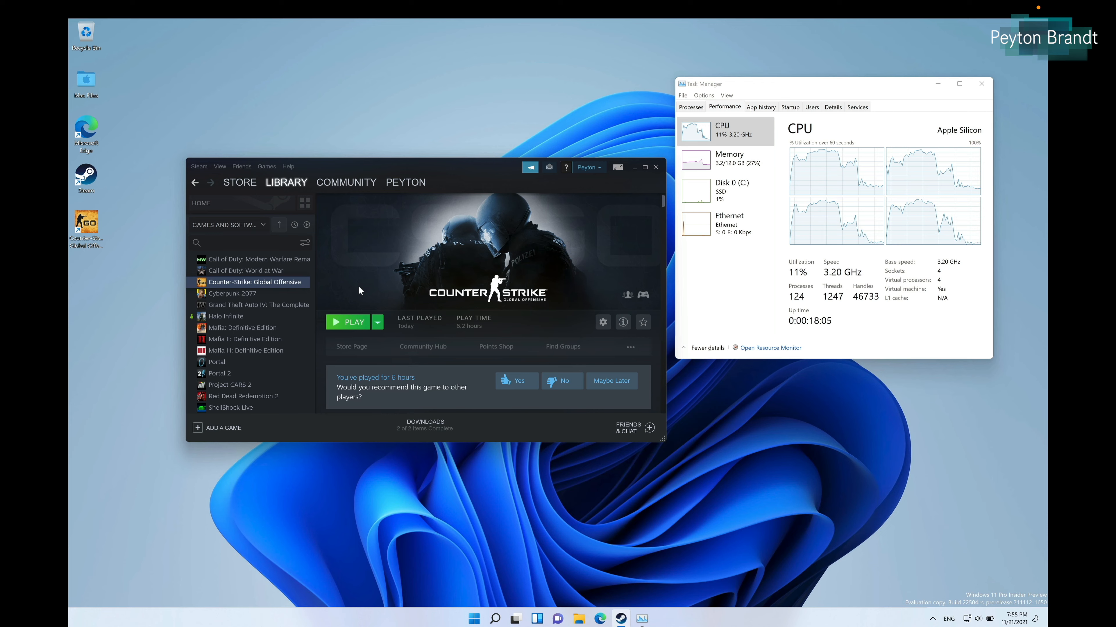
mouse_move(451, 173)
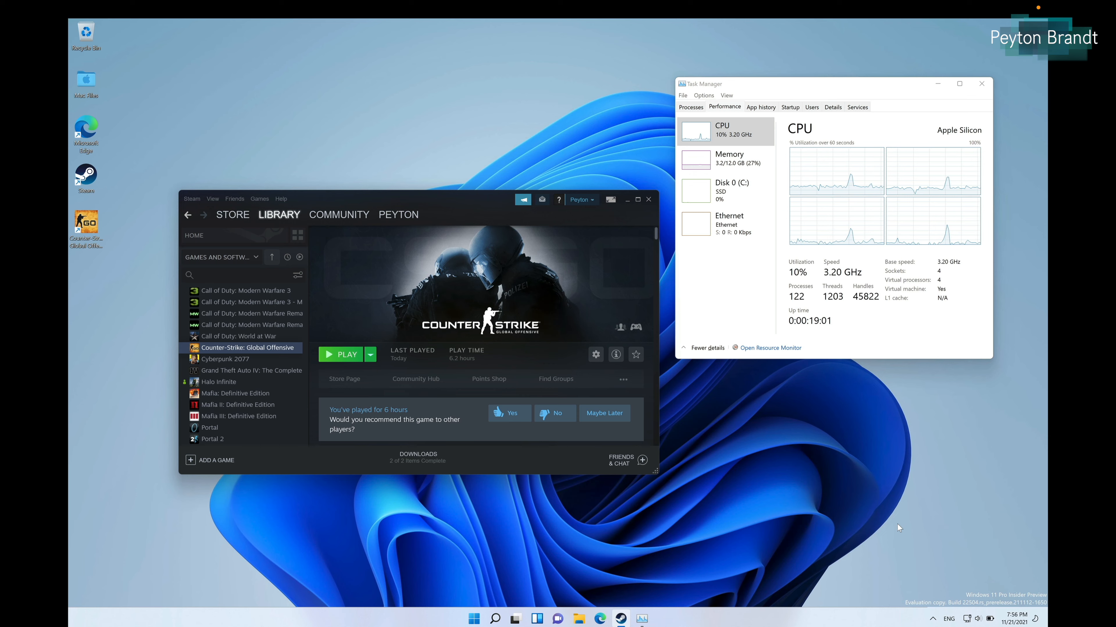
mouse_move(635, 228)
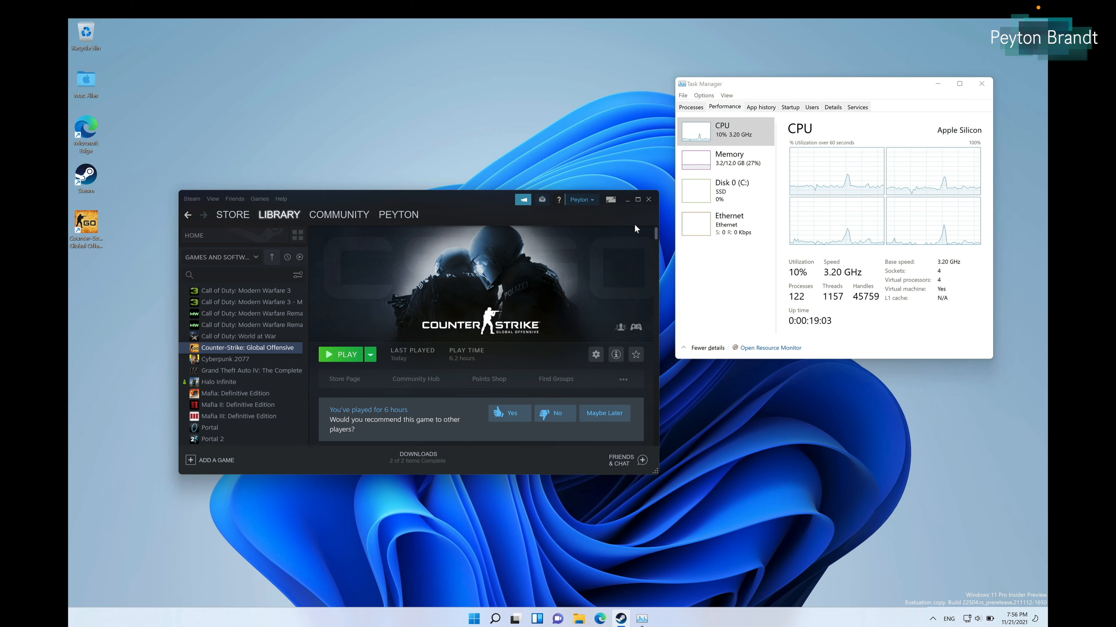
mouse_move(533, 156)
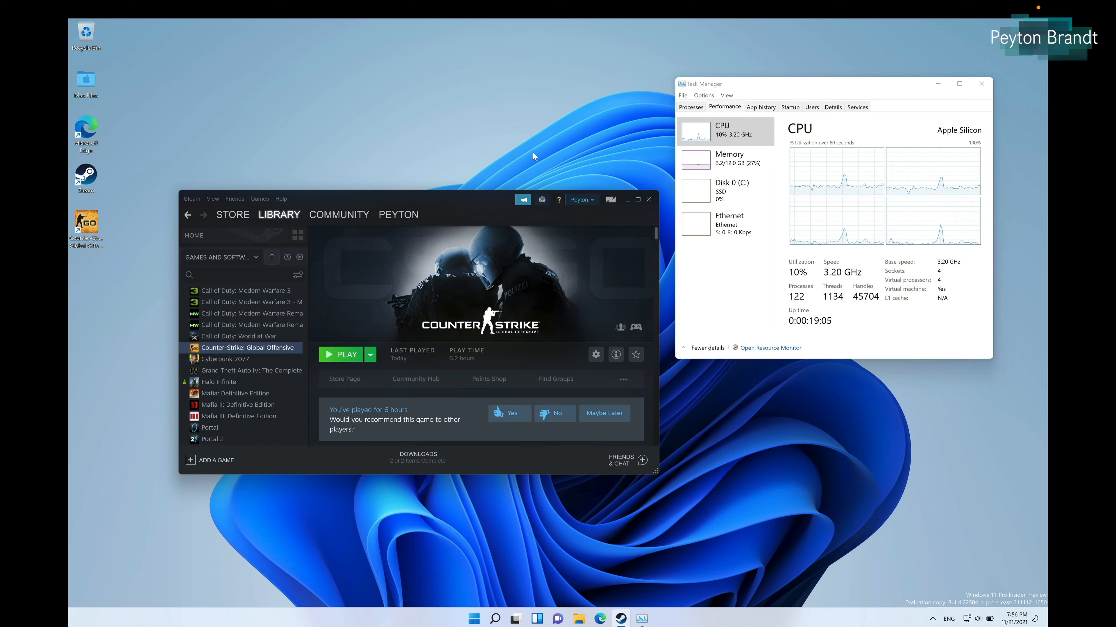